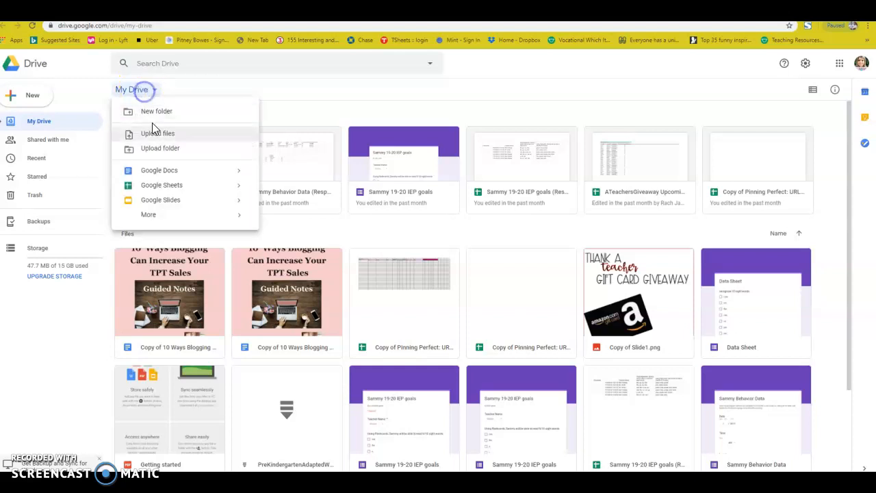
# Step: Expand Drive's New menu to reach the additional file types including Google Forms
pyautogui.click(148, 213)
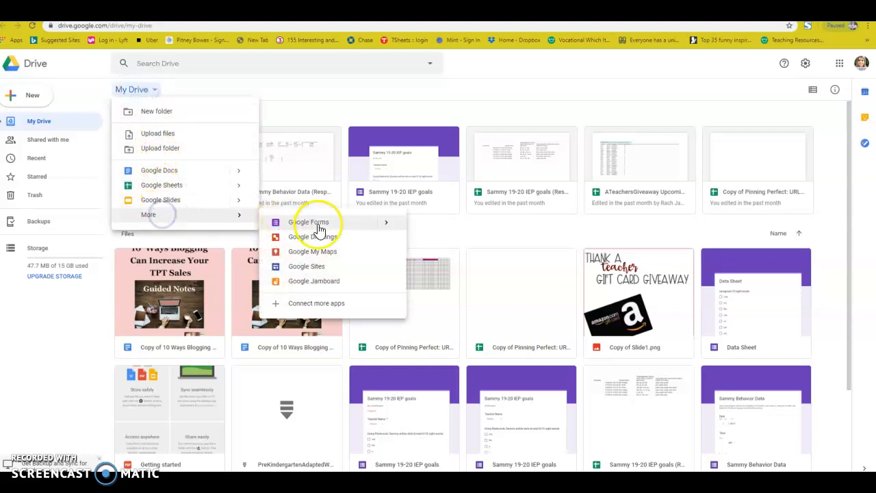
# Step: Create a blank form and title it 'Sammy 2019-20 IEP goals'
pyautogui.click(312, 222)
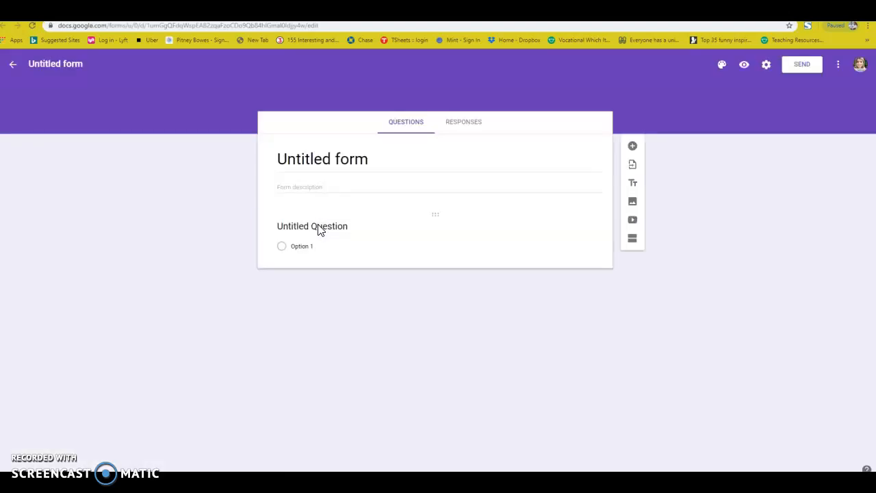
pyautogui.click(312, 226)
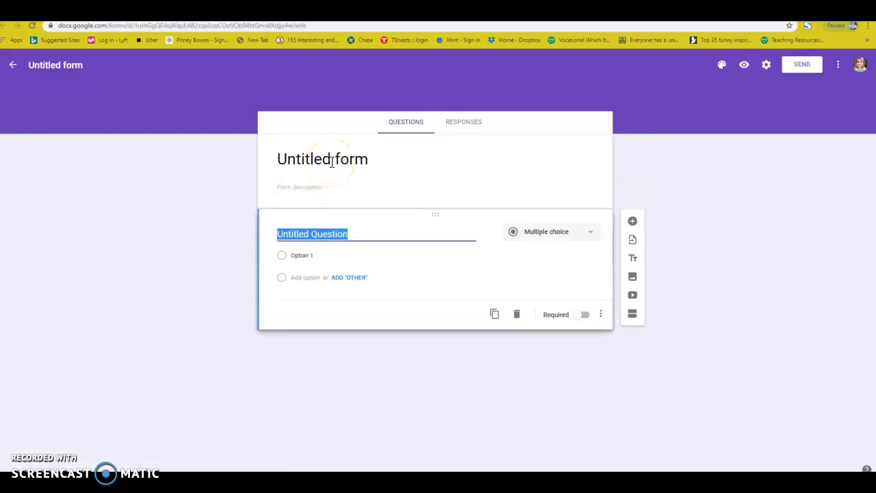
pyautogui.click(322, 159)
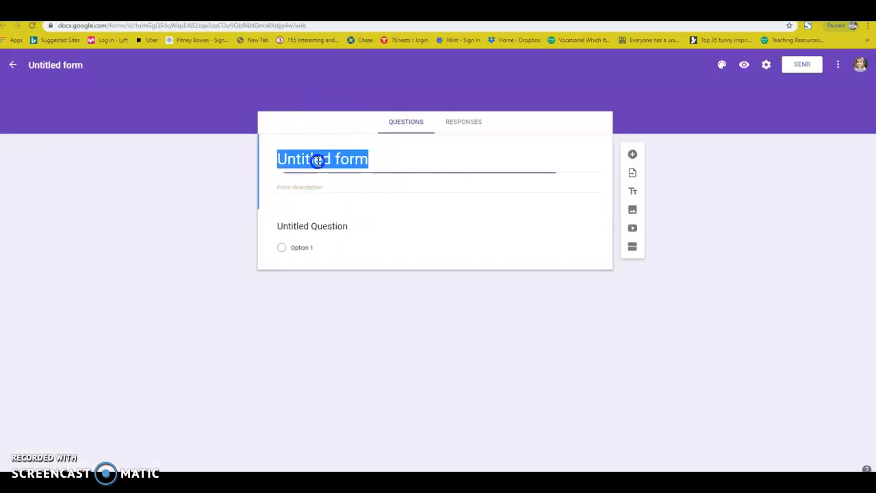
pyautogui.write('Sammy')
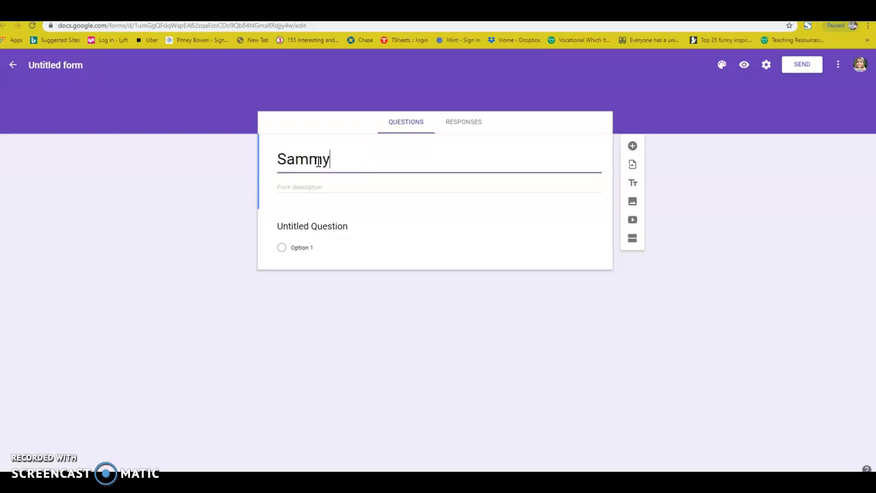
pyautogui.write('Sammy')
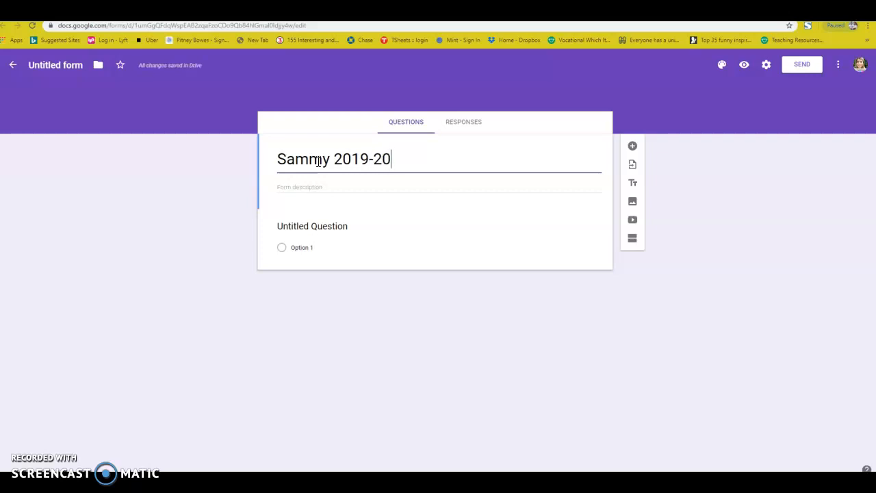
pyautogui.write('IEP goals')
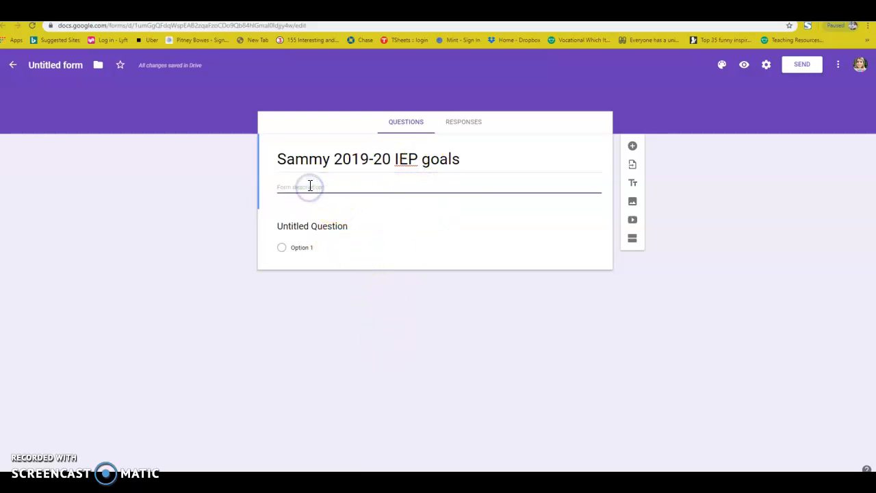
# Step: Give the form the description 'ELA and Math goals'
pyautogui.write('ELA')
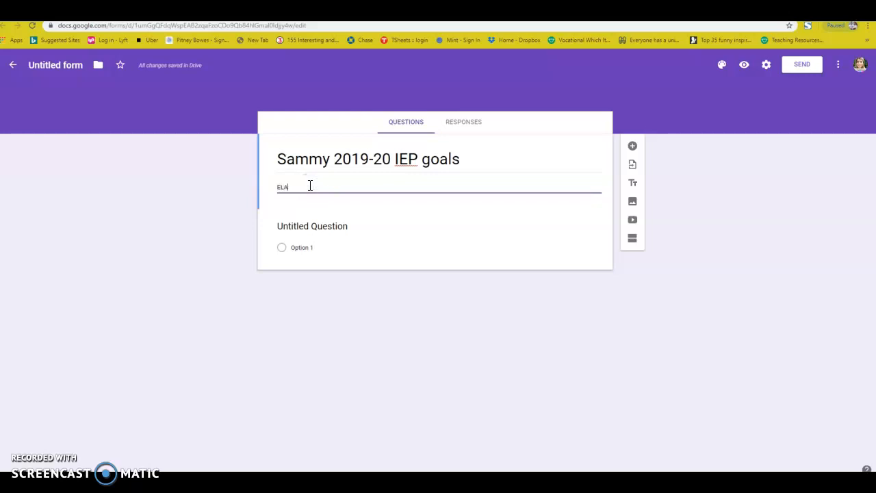
pyautogui.write('and Math')
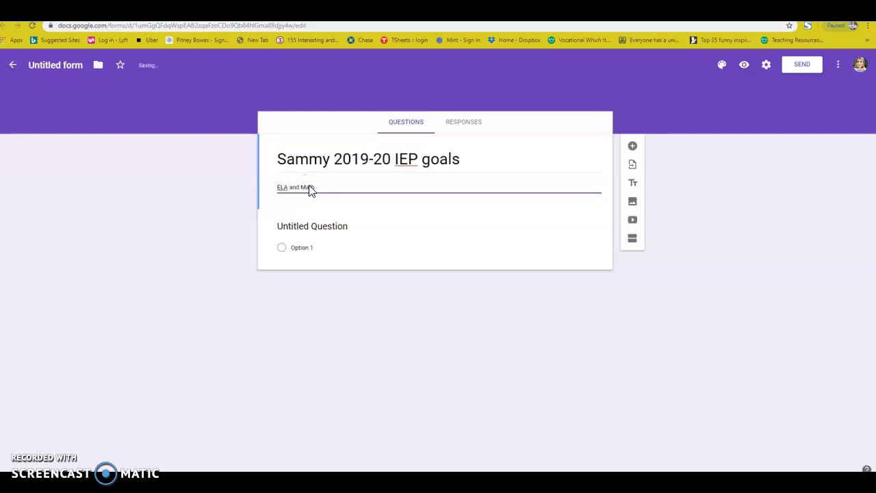
pyautogui.write('goals')
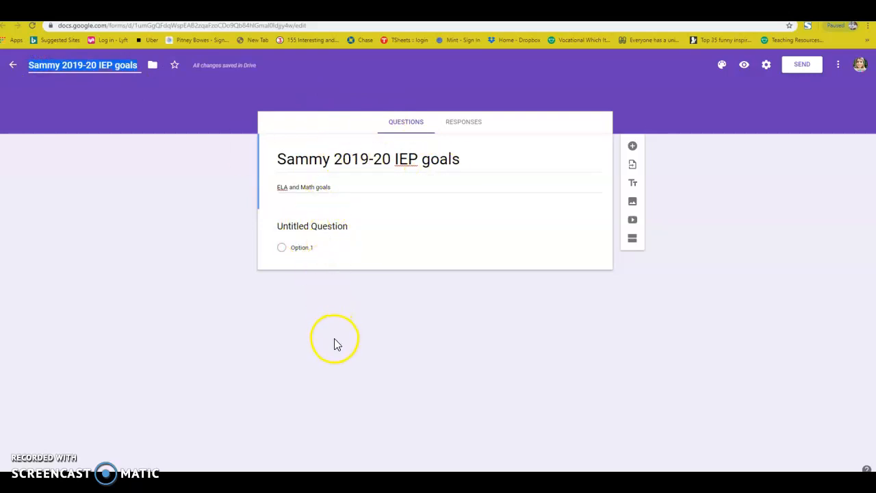
# Step: Rename the first question 'Teacher Name:' and make it a Dropdown
pyautogui.click(312, 226)
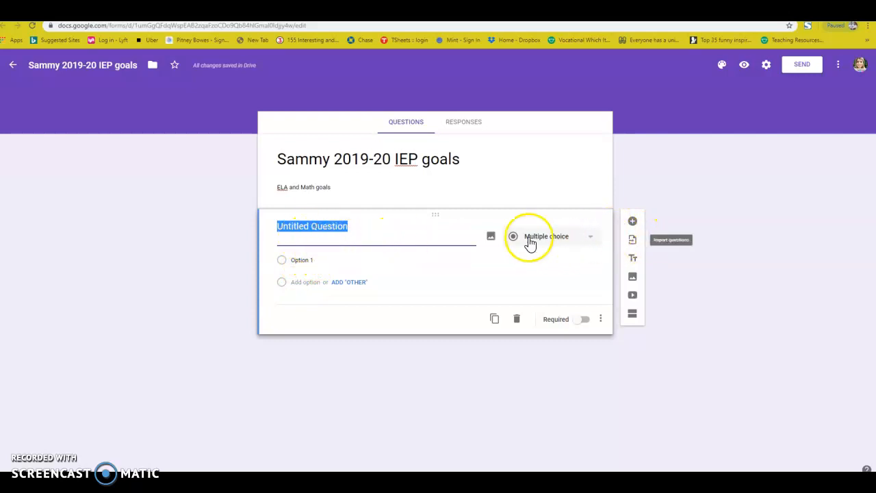
pyautogui.write('Teacher Name:')
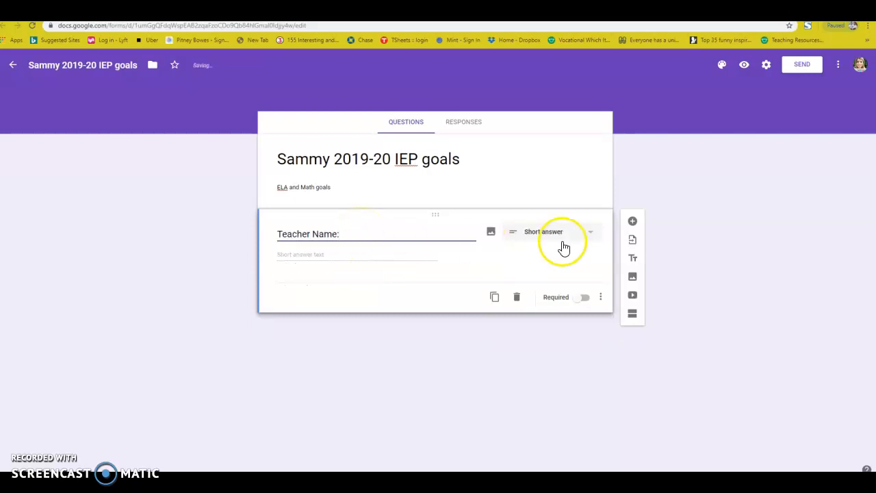
pyautogui.click(589, 231)
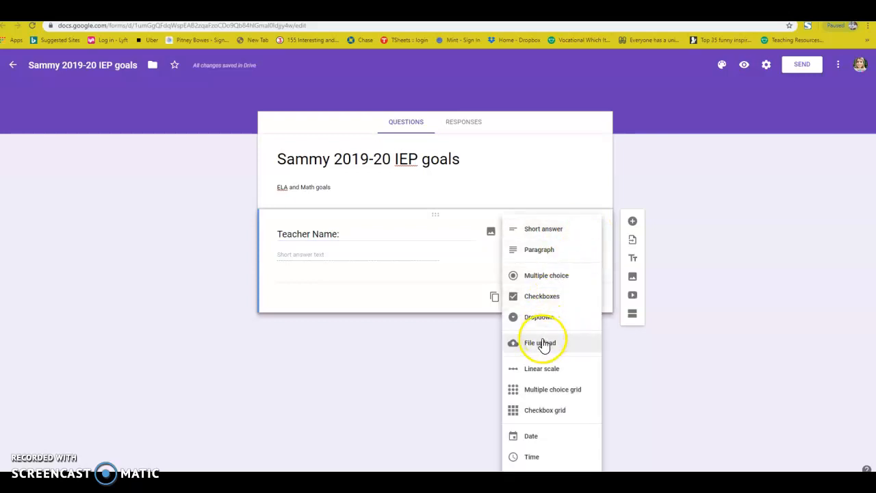
pyautogui.click(539, 318)
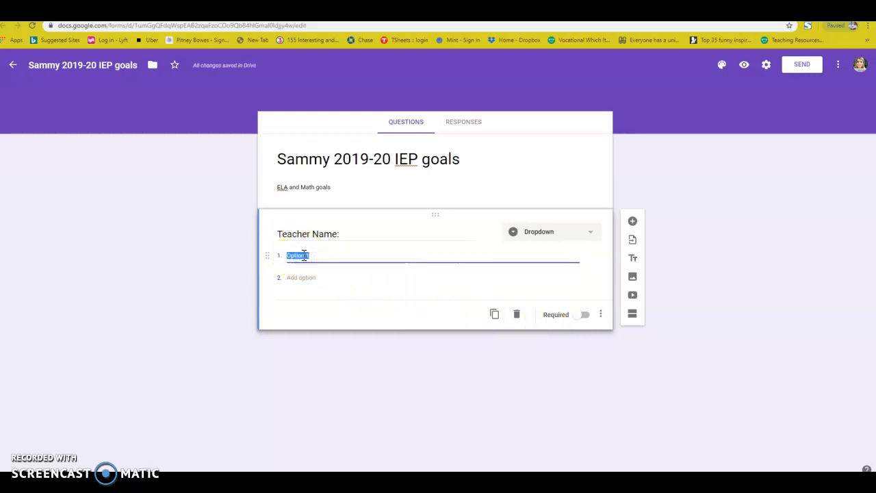
# Step: List Mrs. Hollady, Mr. Brown and Mr. Smith as options and mark the question required
pyautogui.write('Mrs. Hollad')
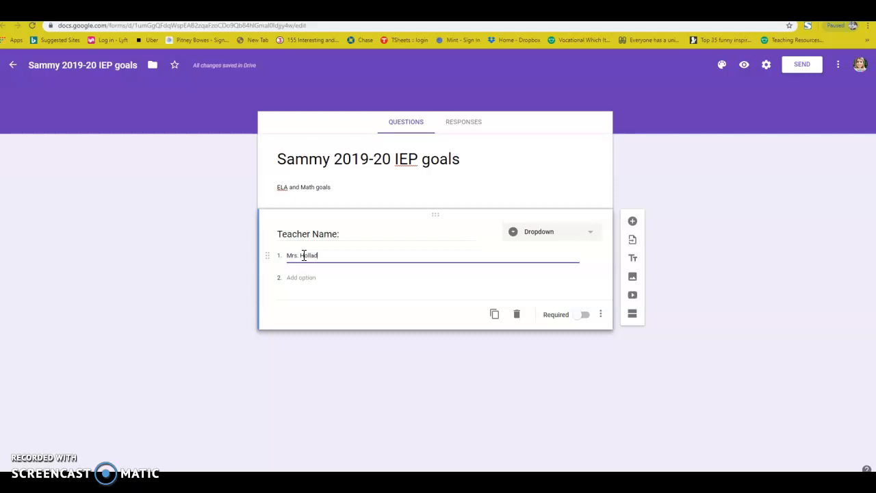
pyautogui.click(301, 277)
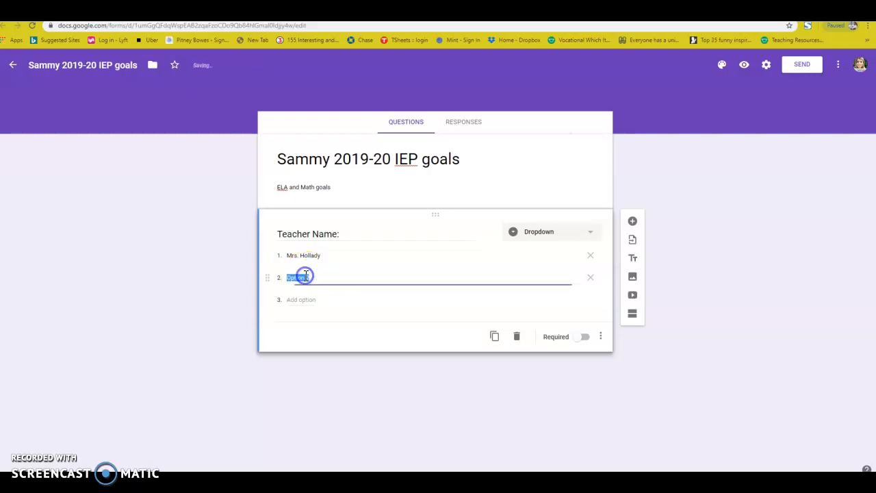
pyautogui.write('Mr. Brown')
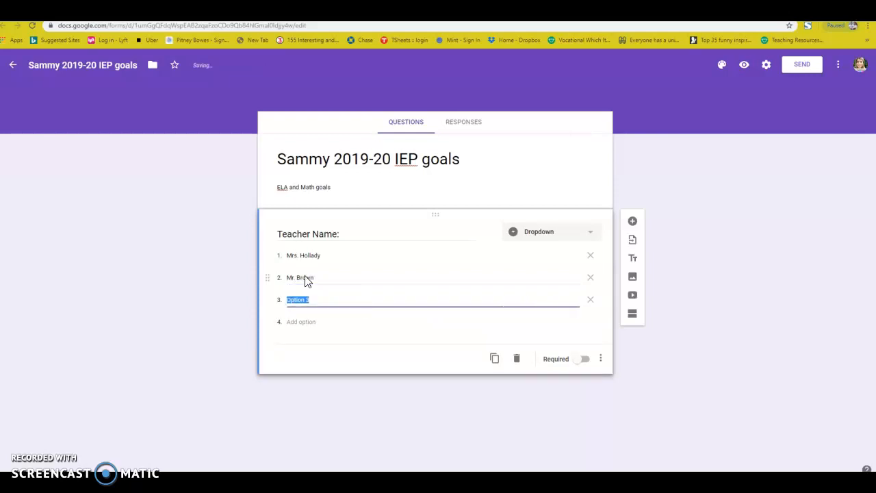
pyautogui.write('Mr. Smith')
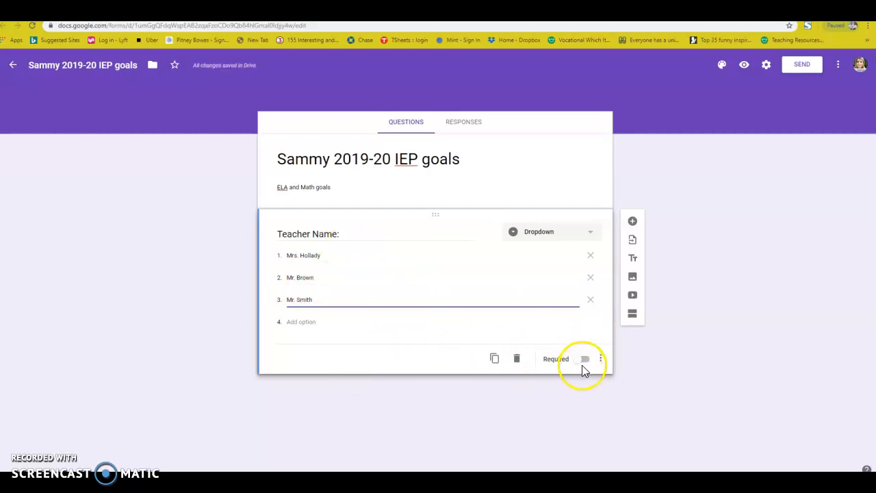
pyautogui.click(584, 358)
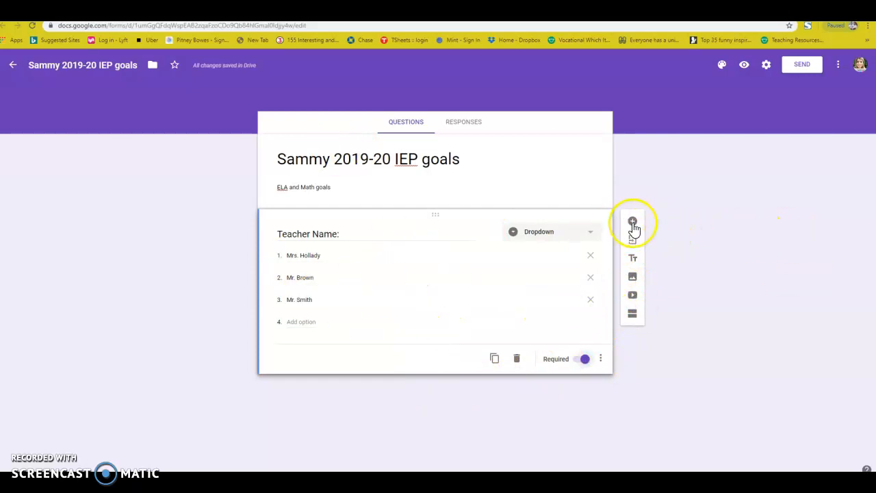
# Step: Add a question titled 'Using Flashcards, Sammy will be able to read 9/10 sight words'
pyautogui.click(632, 220)
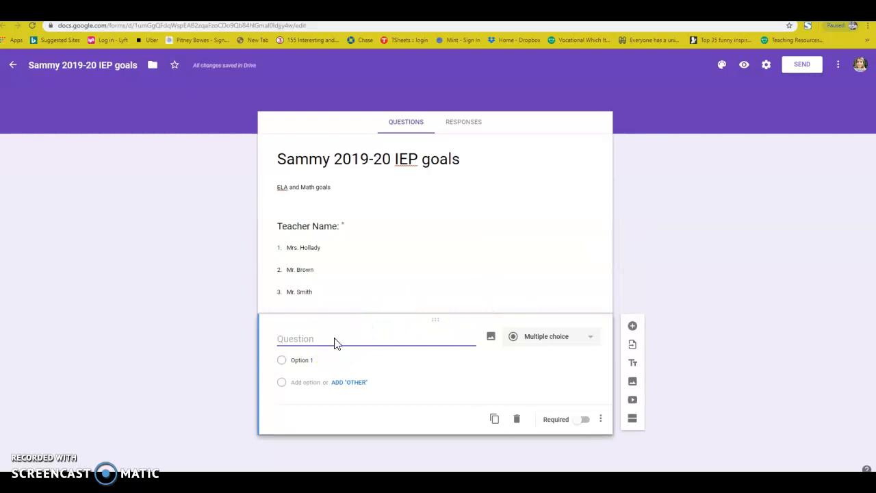
pyautogui.write('Using')
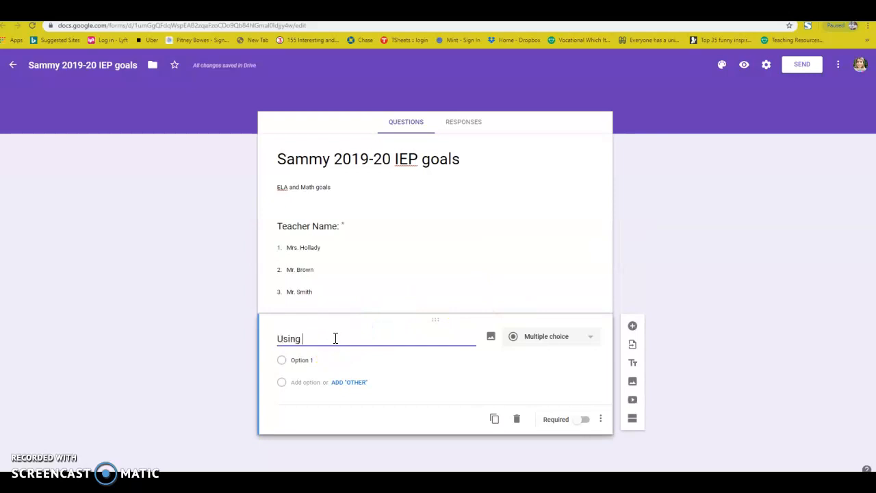
pyautogui.write('Flahscards, Sammy will be able to')
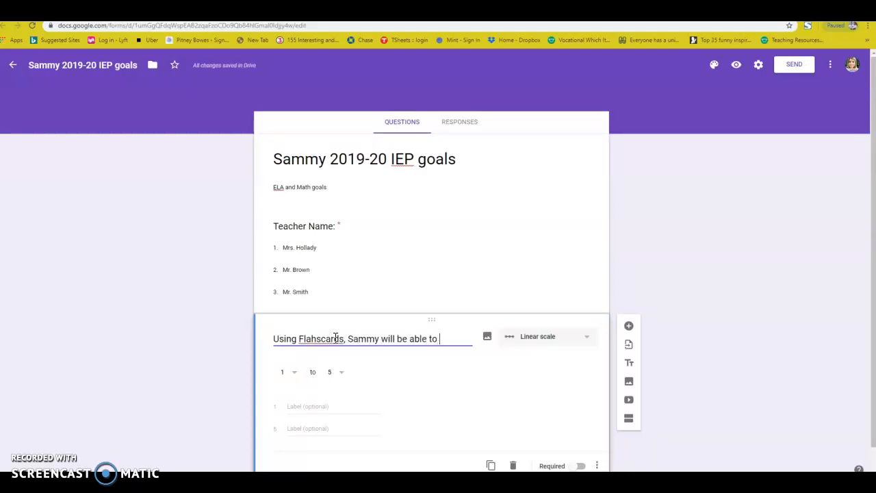
pyautogui.write('read 9/')
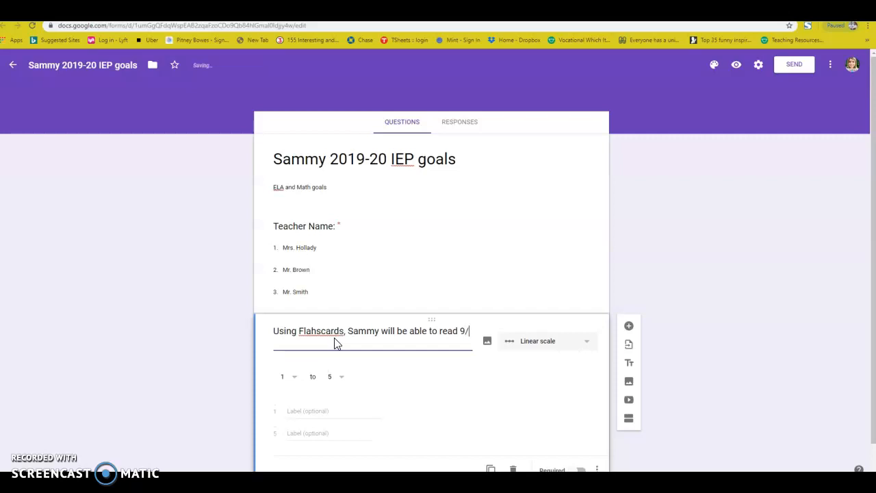
pyautogui.write('10 sight words')
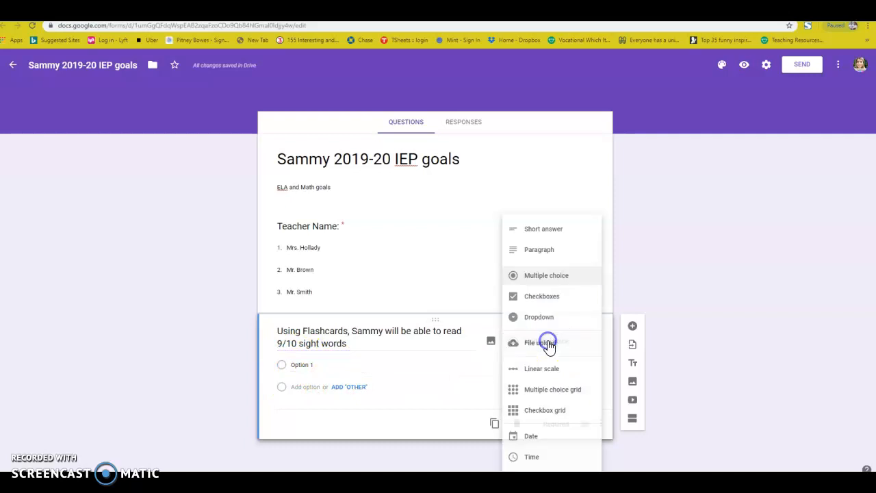
pyautogui.moveTo(554, 299)
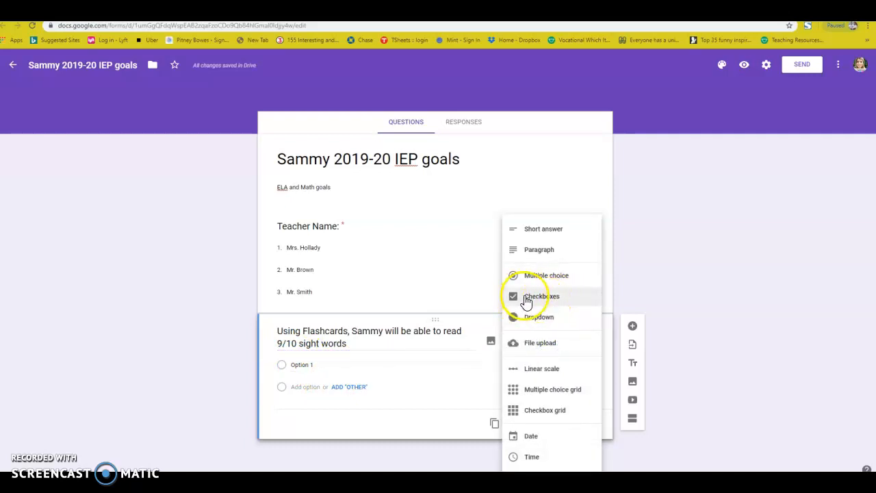
# Step: Make the sight-words question Checkboxes with word options from 'see' through 'like'
pyautogui.click(542, 296)
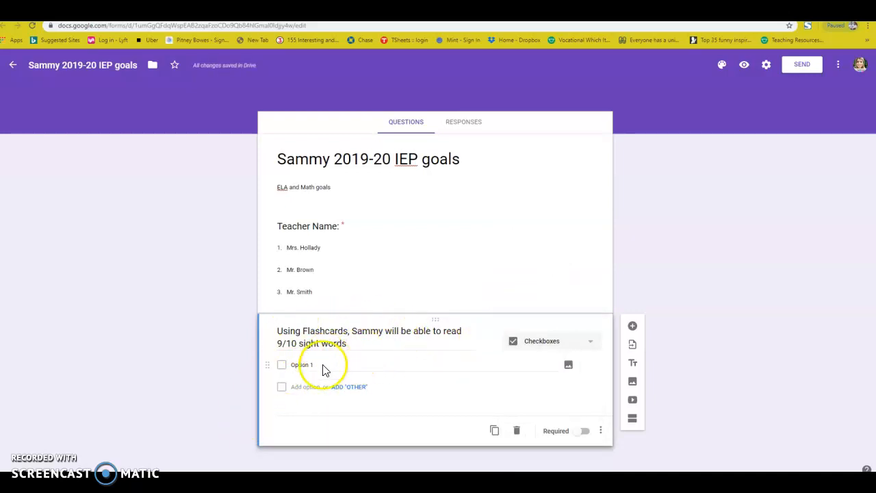
pyautogui.click(301, 364)
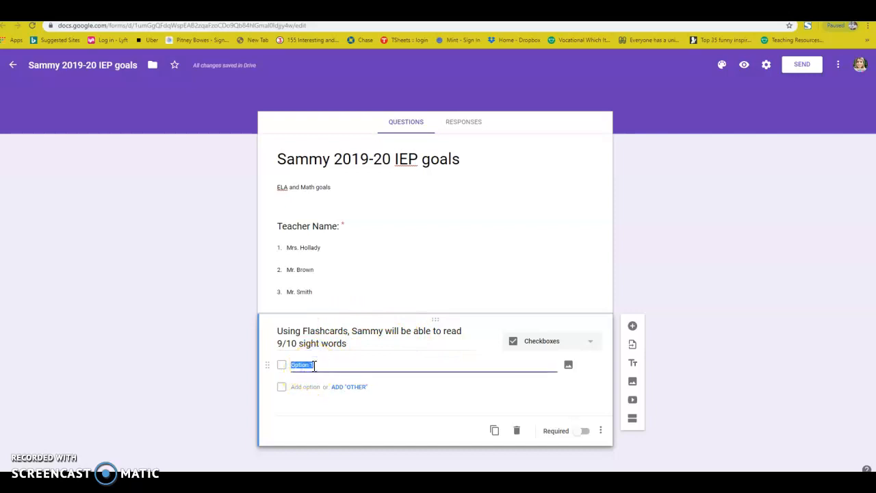
pyautogui.write('see')
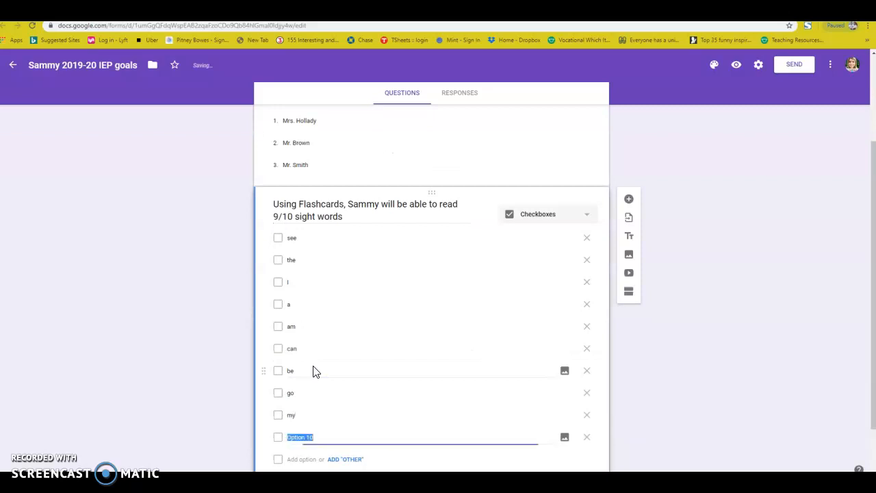
pyautogui.write('like')
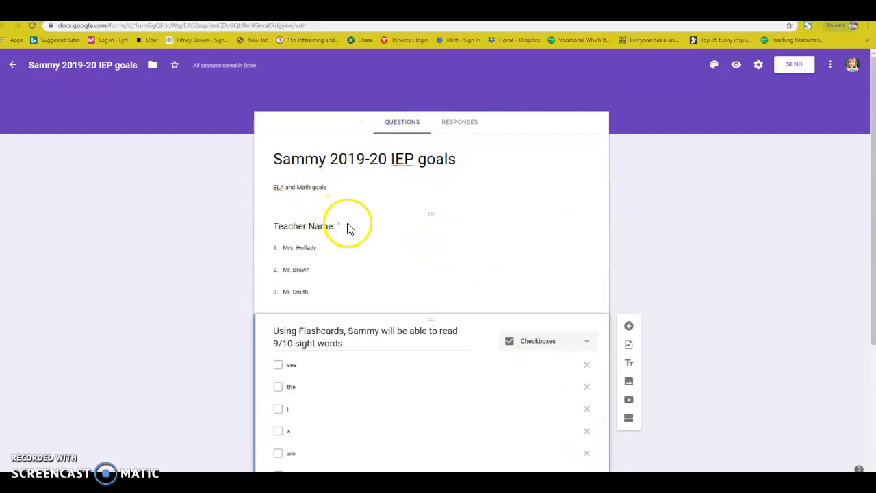
pyautogui.moveTo(359, 320)
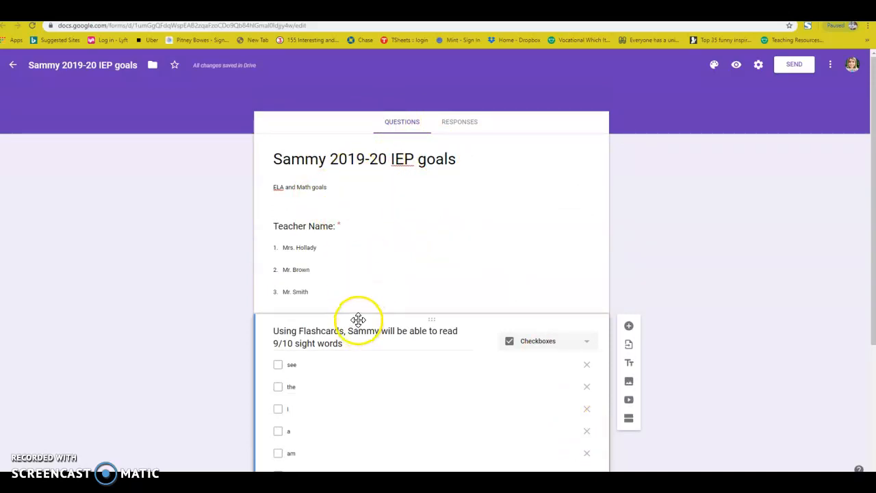
pyautogui.scroll(-3)
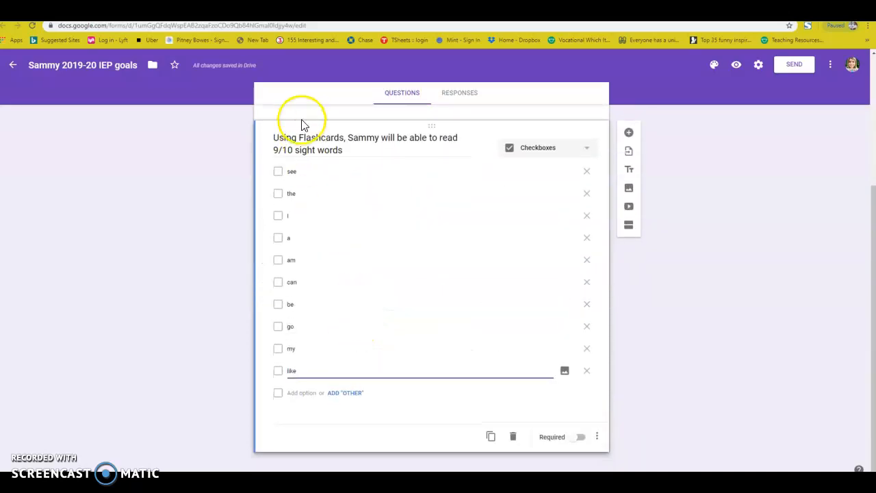
pyautogui.moveTo(288, 411)
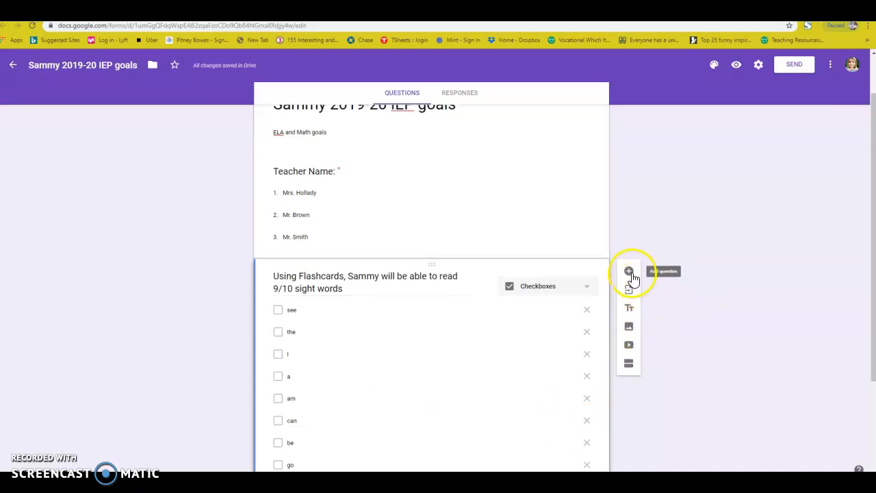
# Step: Add a Checkboxes question on Sammy identifying 8/10 colors
pyautogui.click(628, 271)
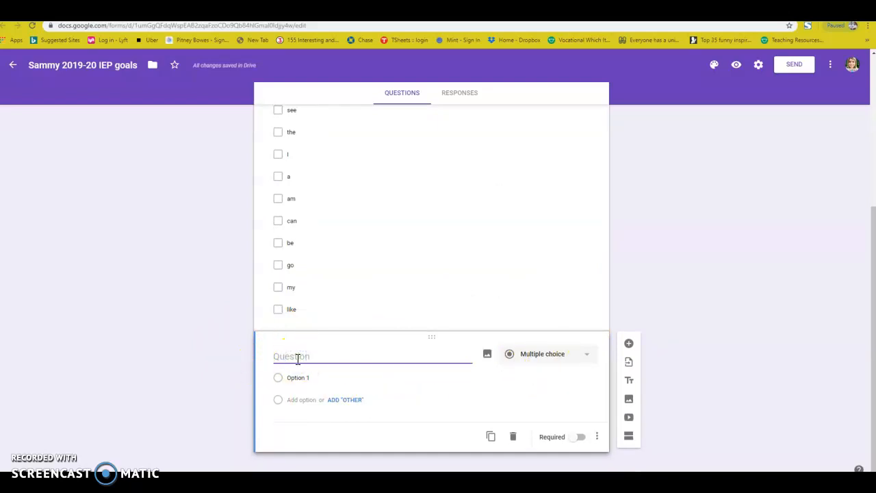
pyautogui.write('Using flashcards')
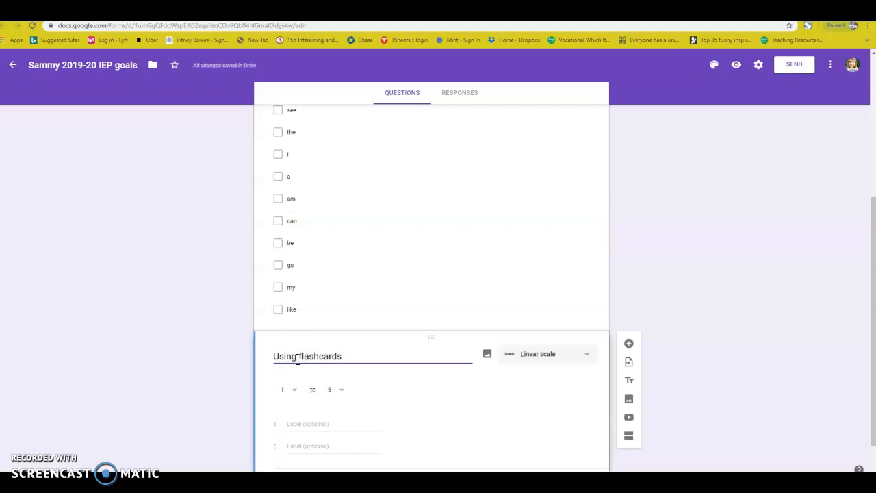
pyautogui.write(', Sammy wi')
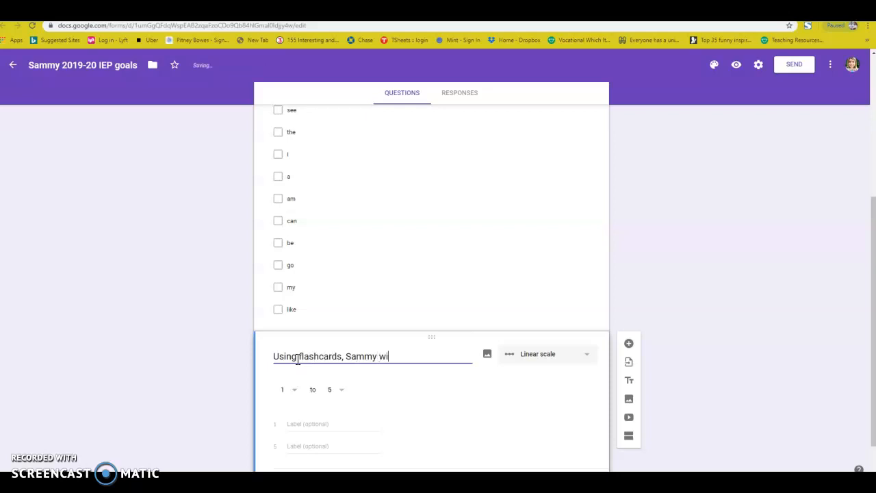
pyautogui.write('ll be able to')
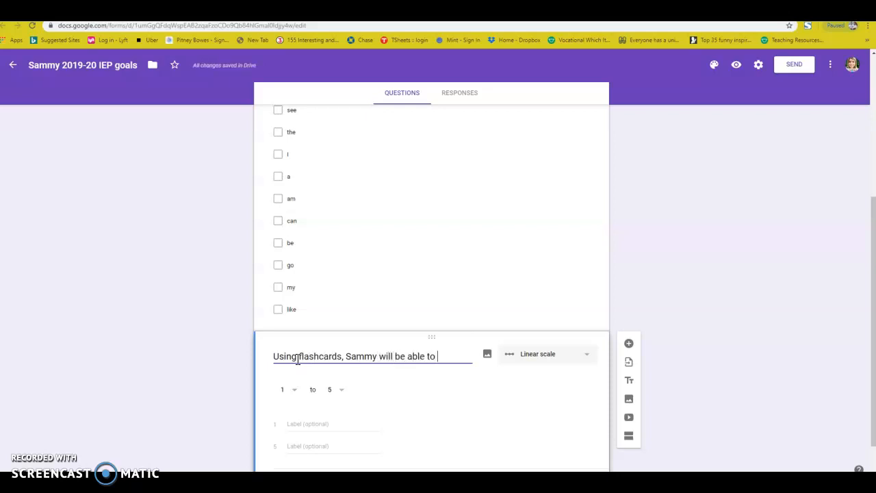
pyautogui.write('identify 8/1')
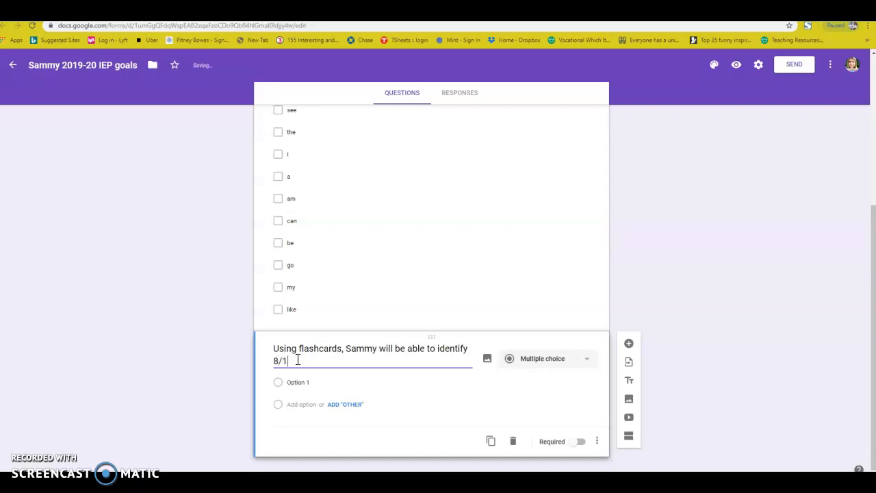
pyautogui.write('0 colors')
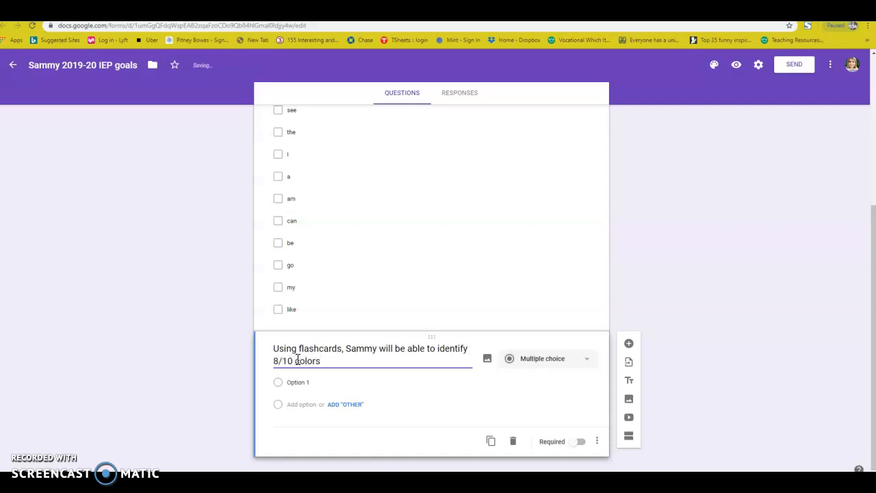
pyautogui.click(543, 358)
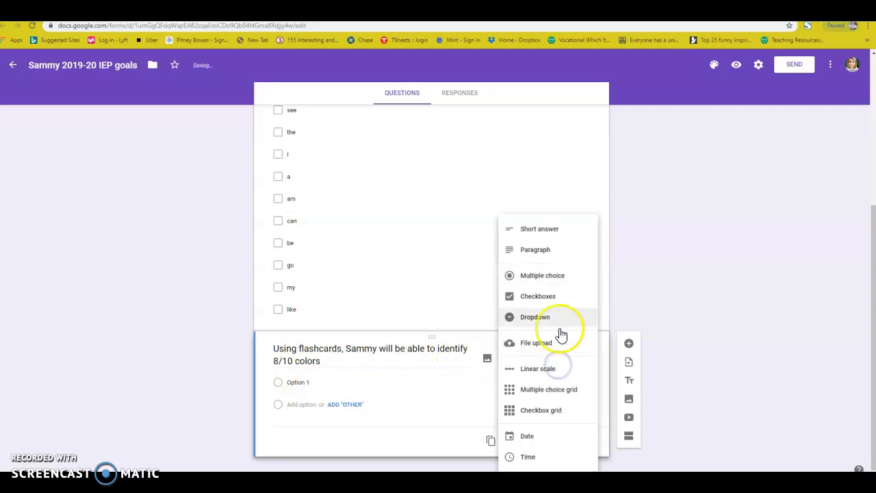
pyautogui.click(538, 296)
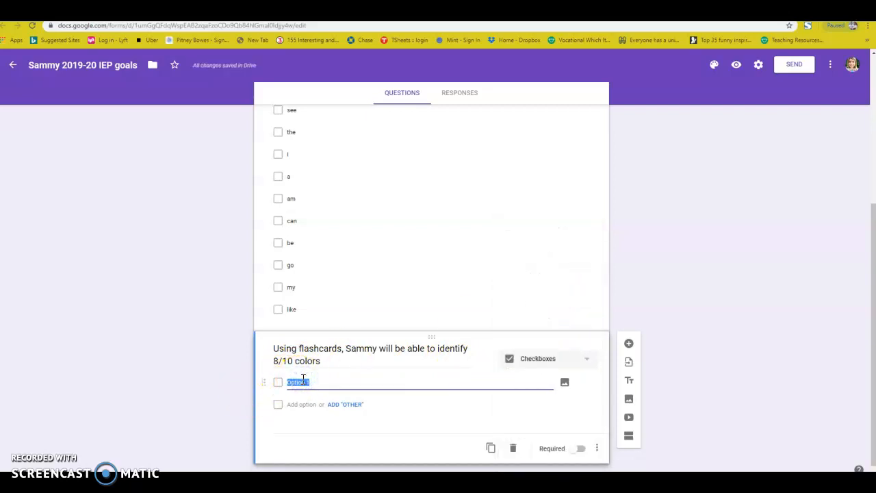
# Step: Enter the color options from yellow through brown and black, fixing a misspelled black
pyautogui.write('yellow')
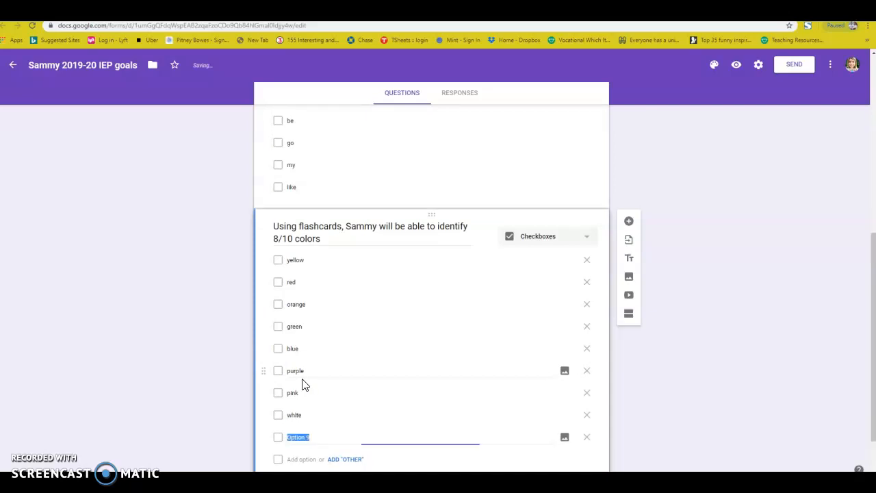
pyautogui.write('borwn')
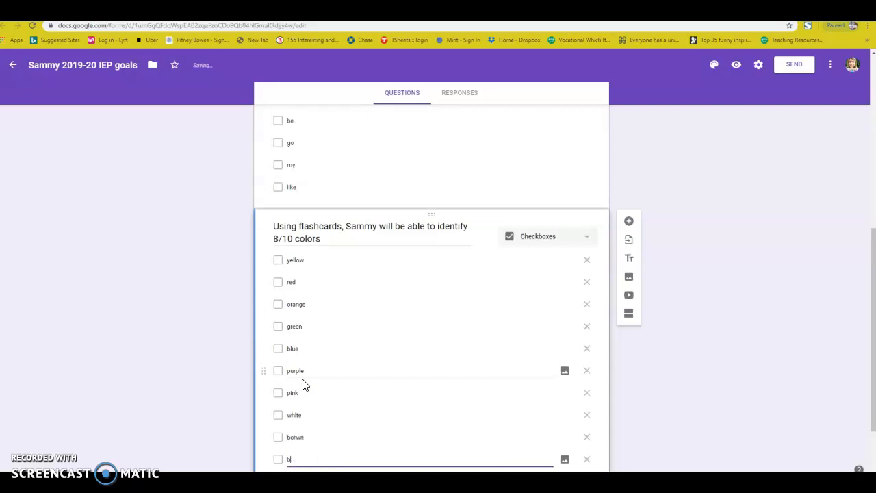
pyautogui.write('alck')
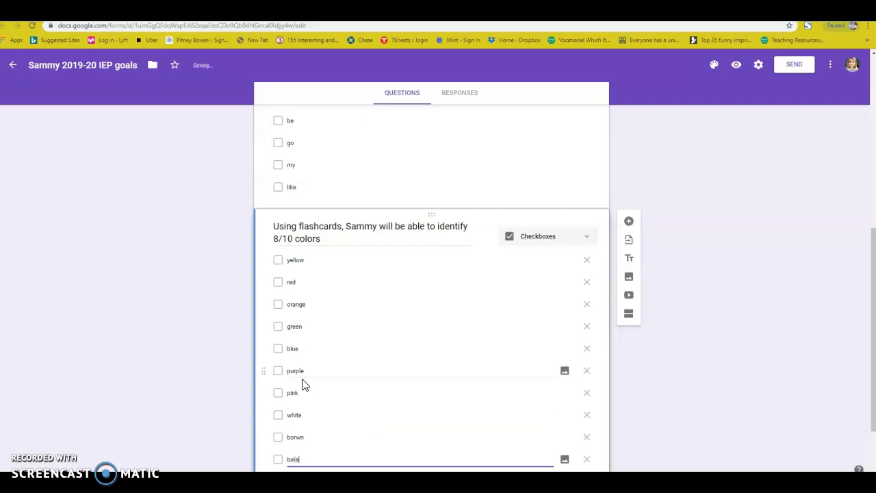
pyautogui.press('Backspace')
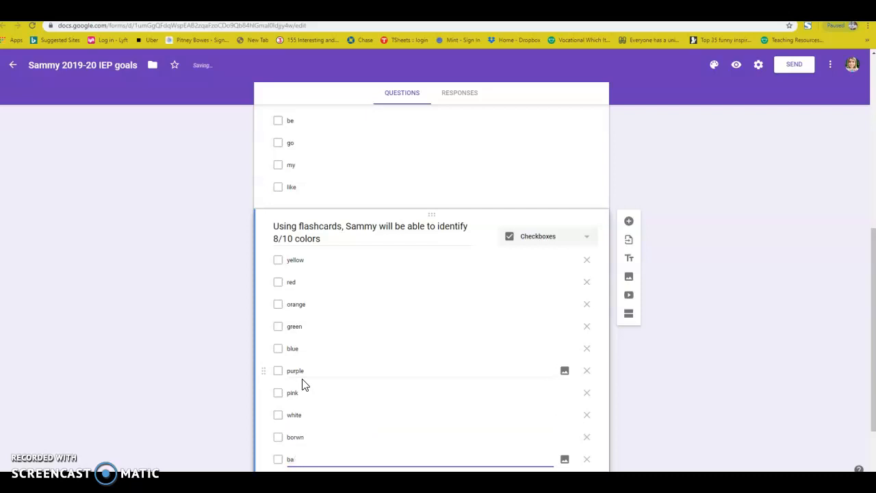
pyautogui.write('black')
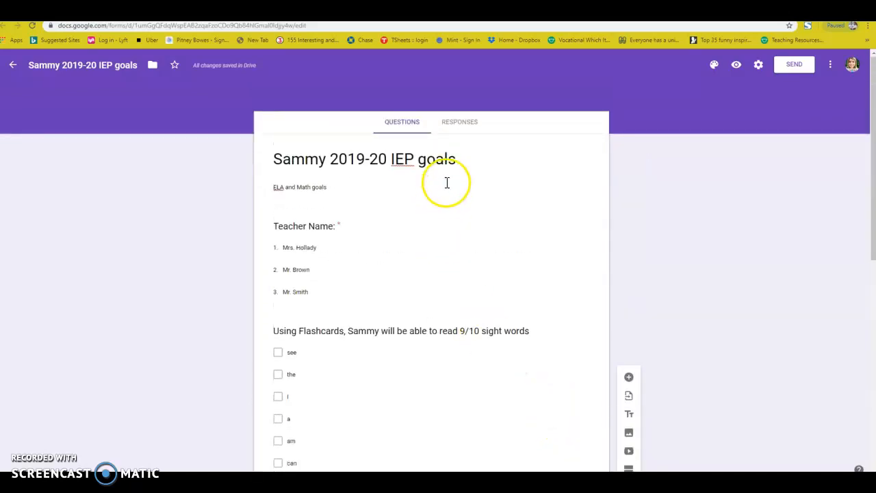
pyautogui.moveTo(736, 65)
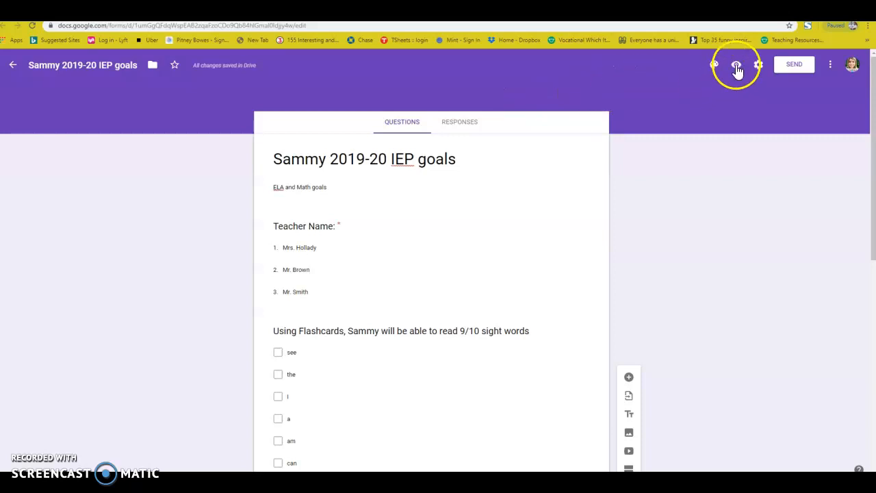
pyautogui.moveTo(736, 66)
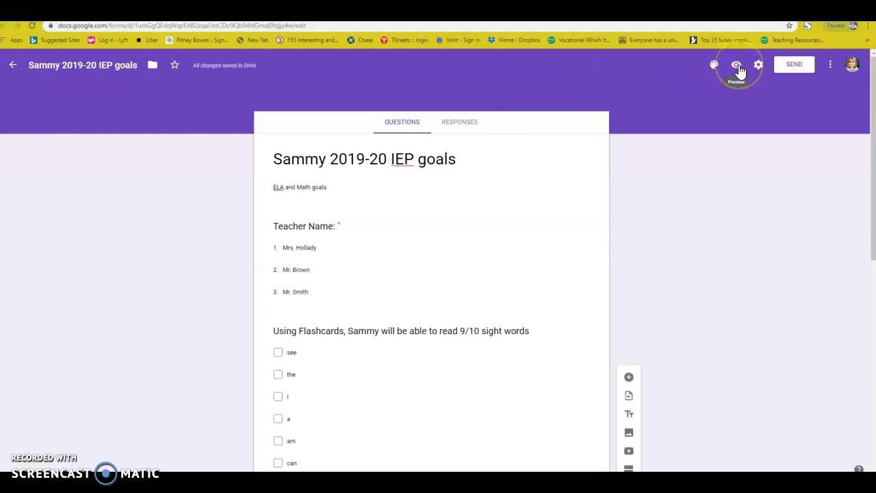
# Step: Preview the form as a respondent and choose Mr. Brown as the teacher
pyautogui.click(737, 66)
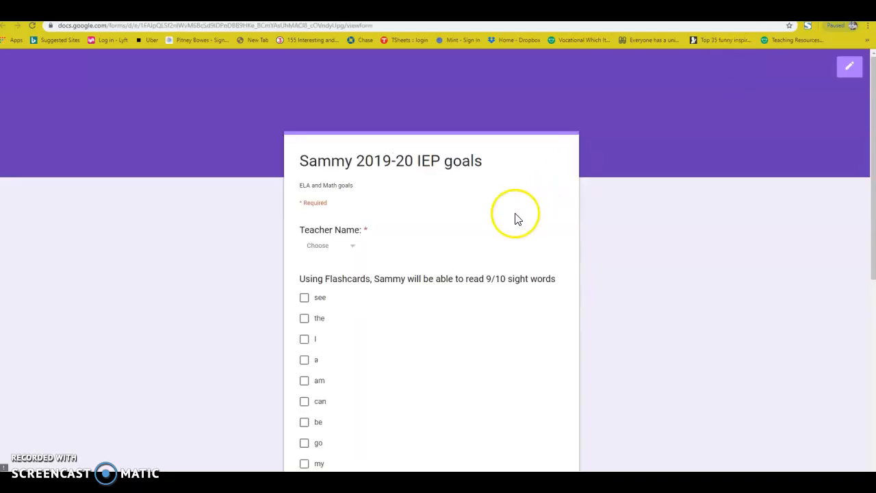
pyautogui.moveTo(561, 224)
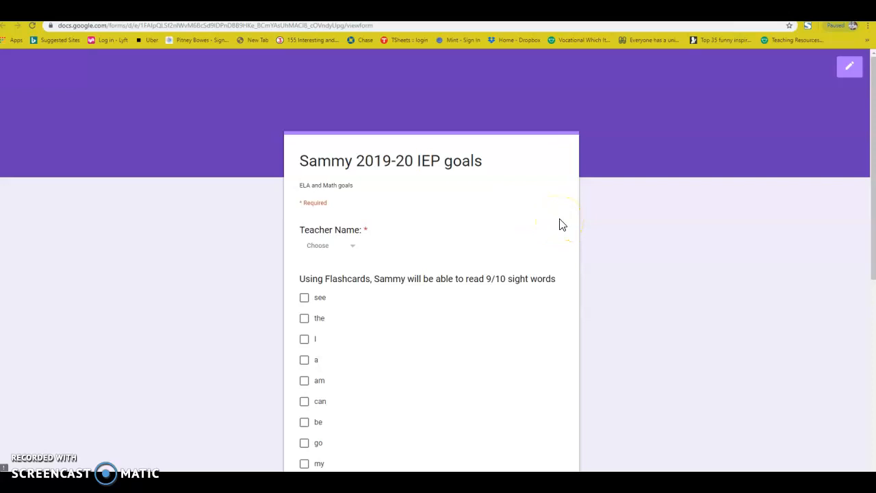
pyautogui.scroll(-3)
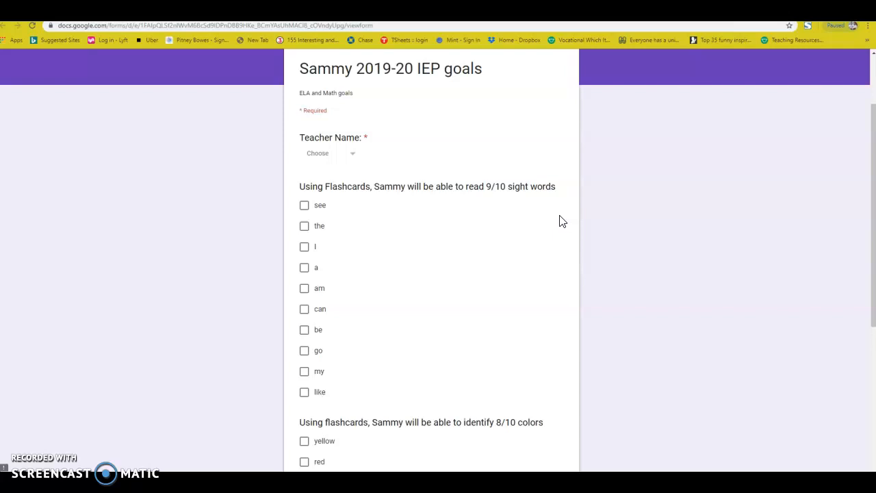
pyautogui.scroll(-3)
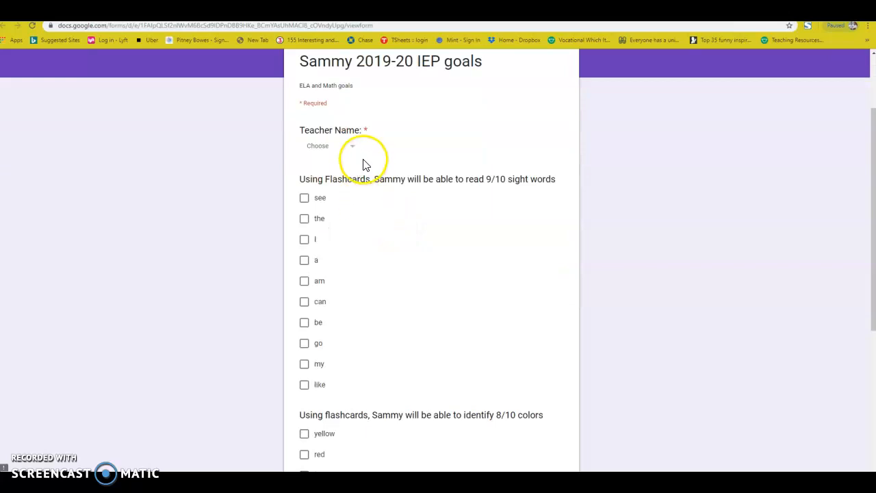
pyautogui.click(331, 145)
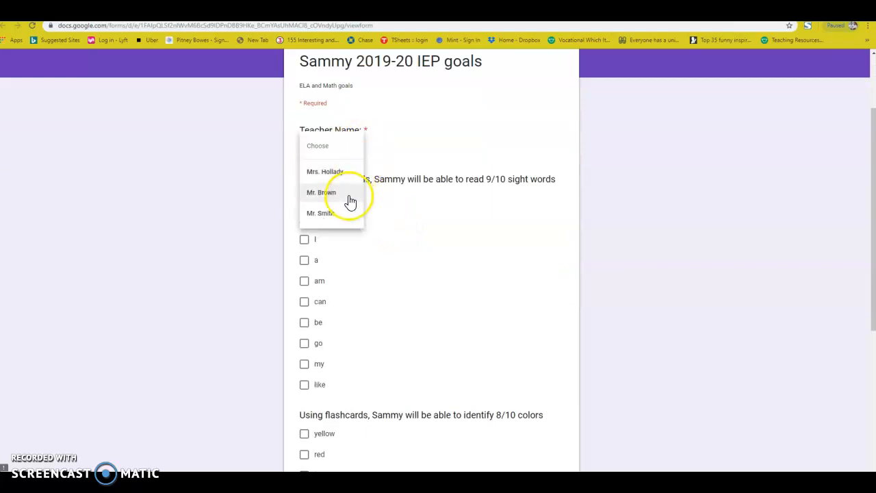
pyautogui.click(321, 192)
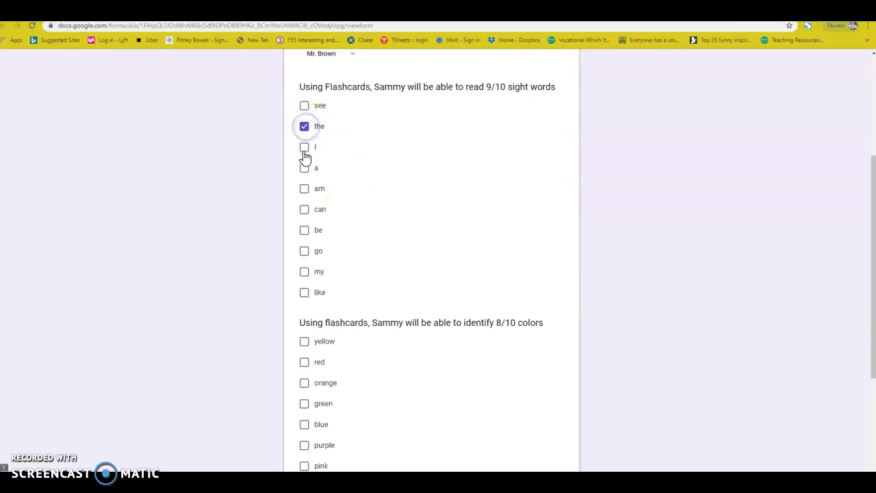
# Step: Tick the sight word I and the colors black and brown, then submit the test response
pyautogui.click(304, 189)
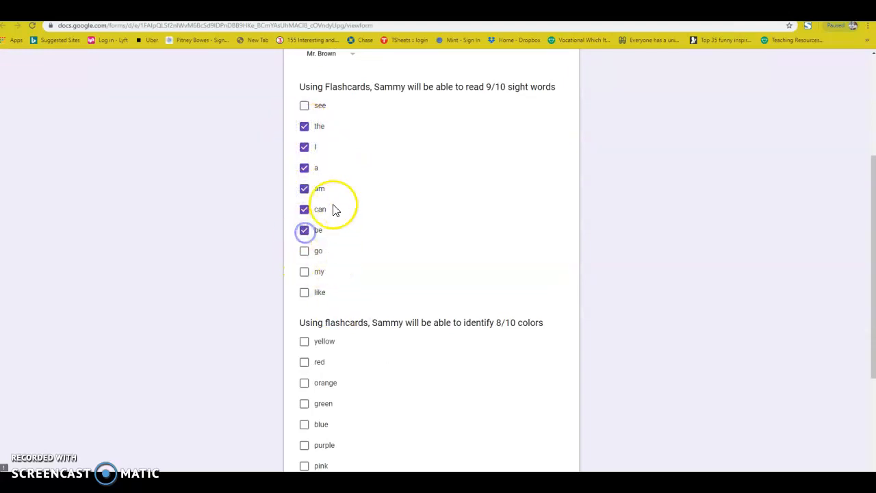
pyautogui.scroll(-3)
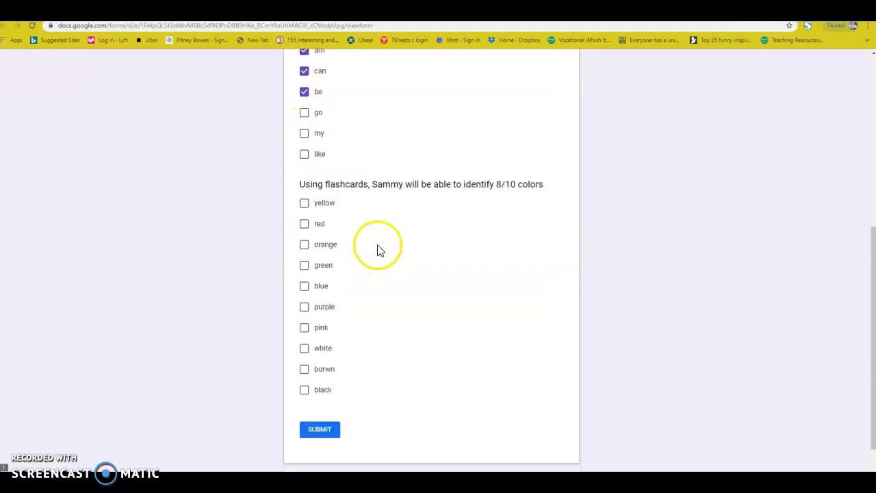
pyautogui.scroll(-3)
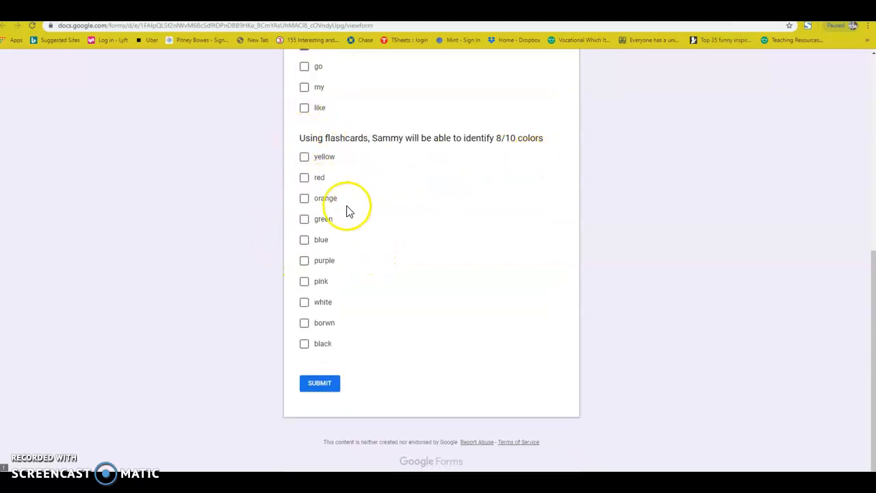
pyautogui.moveTo(306, 350)
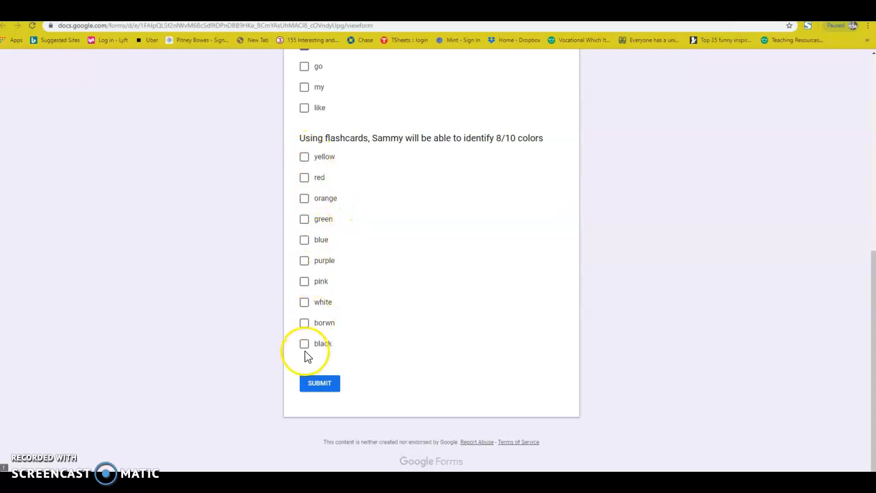
pyautogui.click(304, 342)
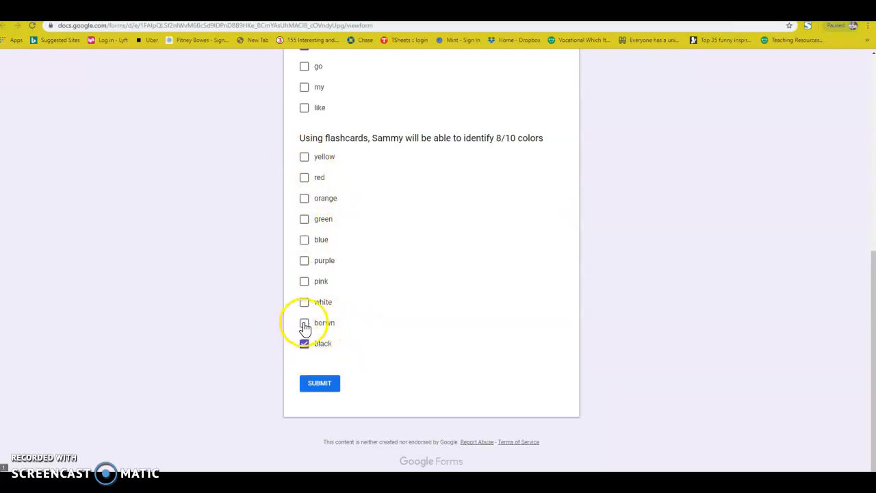
pyautogui.click(304, 323)
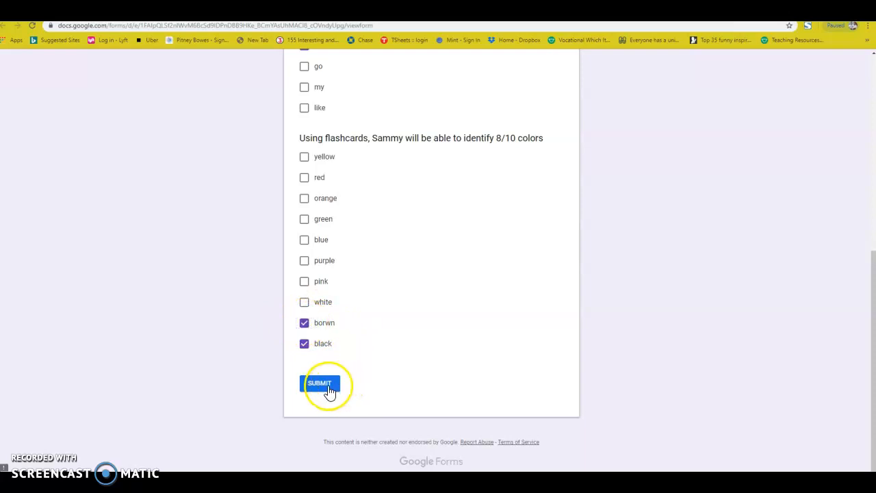
pyautogui.click(320, 384)
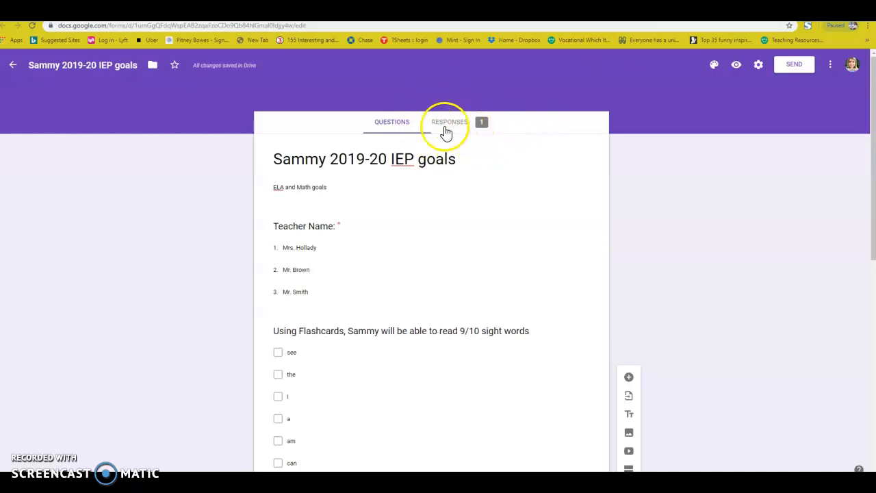
pyautogui.click(449, 122)
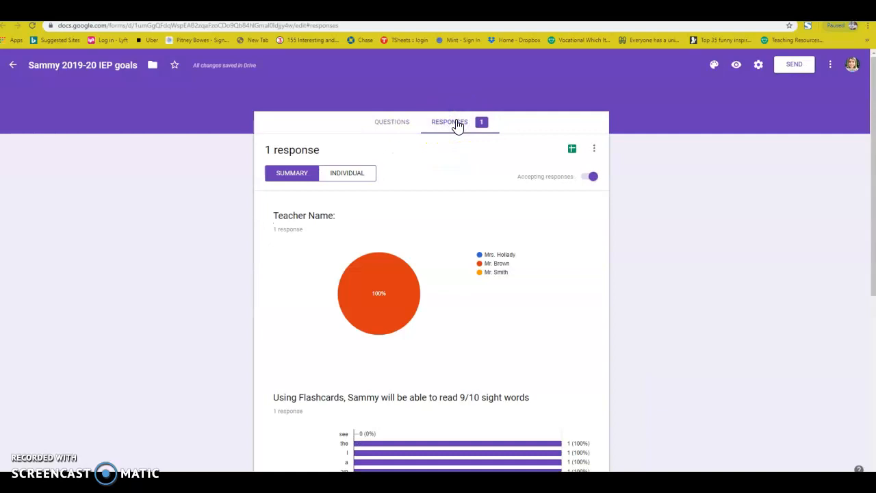
pyautogui.scroll(-3)
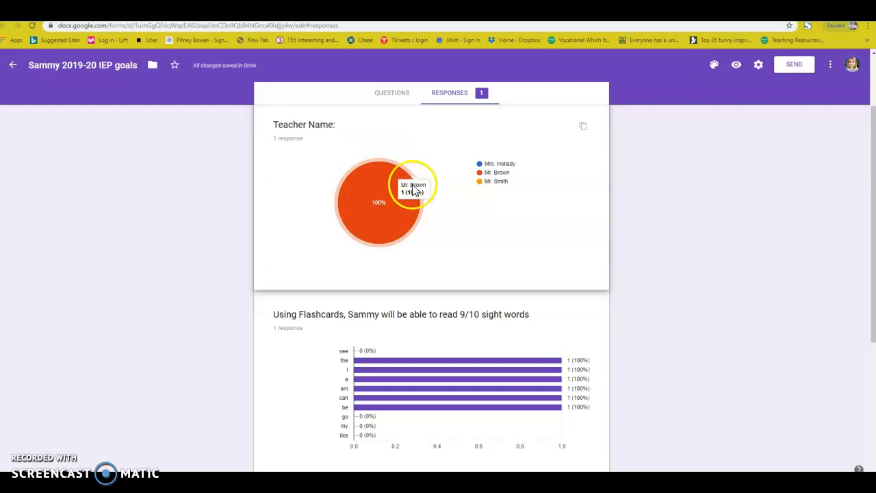
pyautogui.moveTo(386, 225)
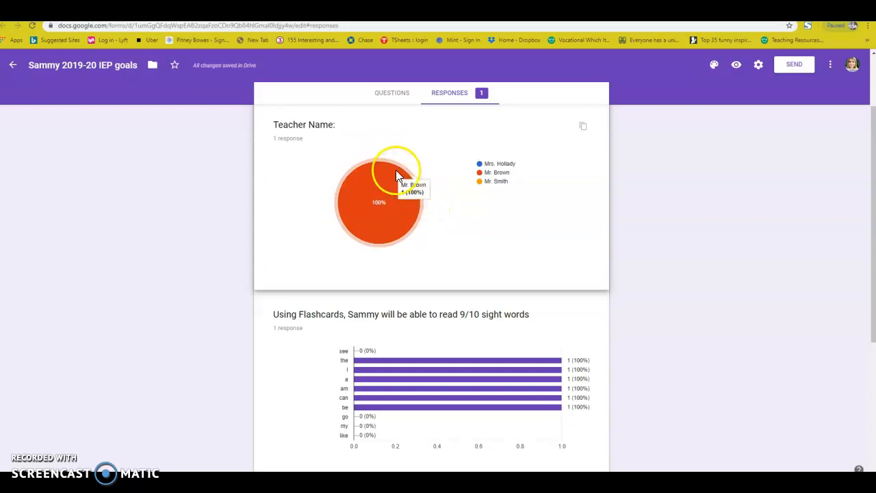
pyautogui.moveTo(375, 238)
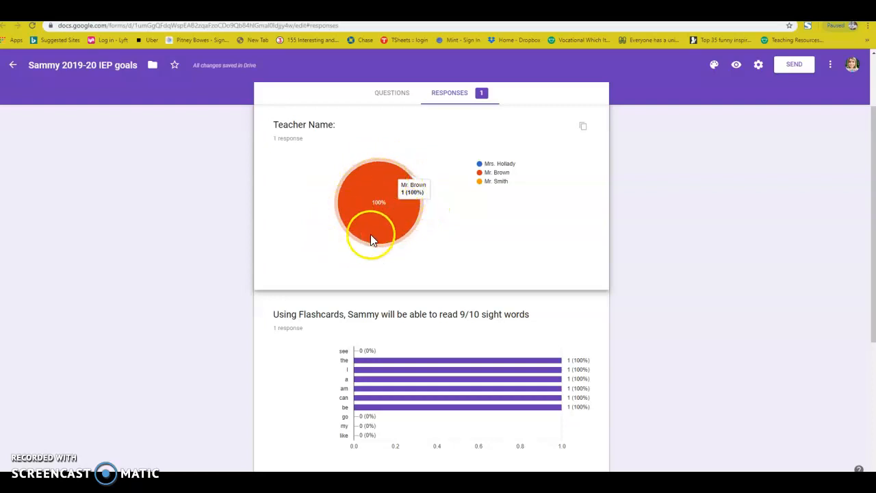
pyautogui.moveTo(517, 164)
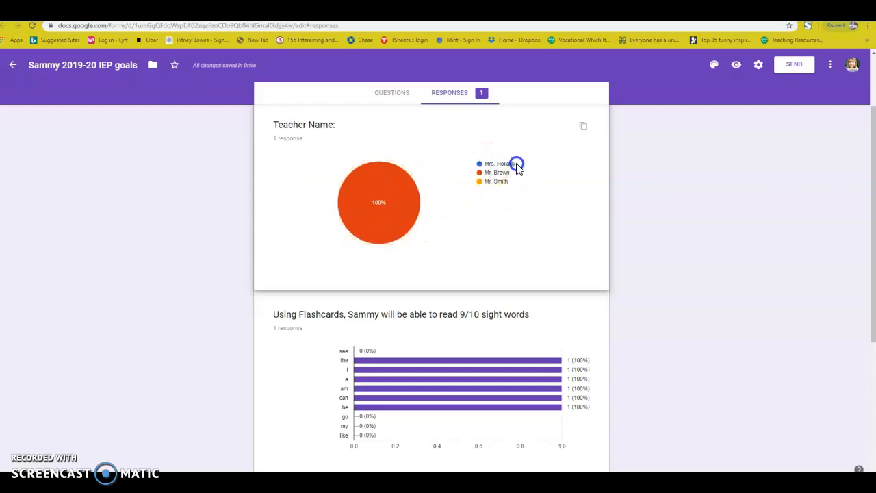
pyautogui.moveTo(457, 362)
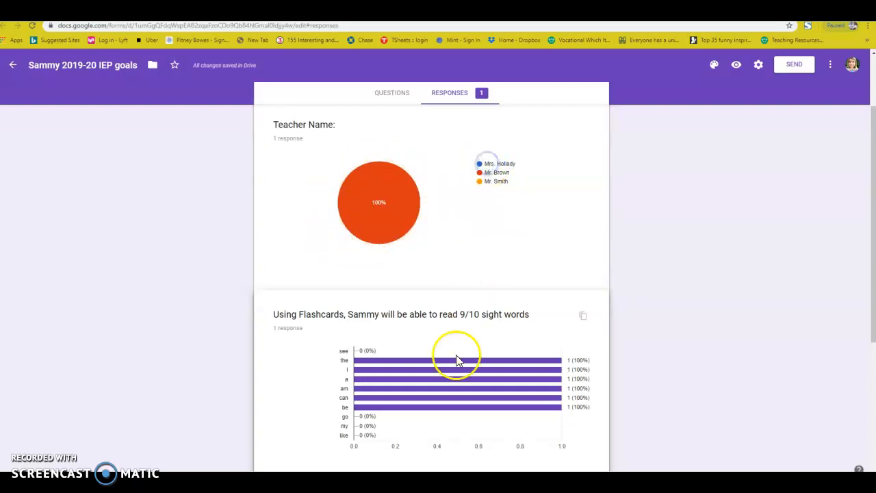
pyautogui.scroll(-3)
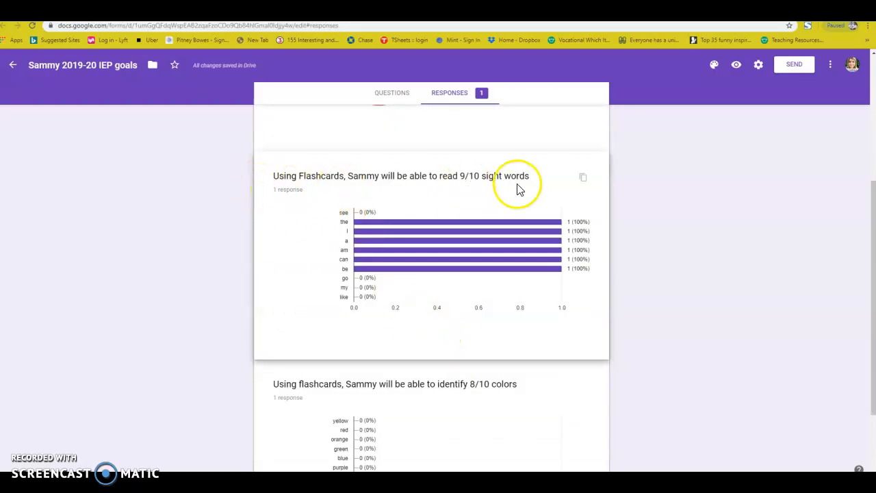
pyautogui.moveTo(384, 361)
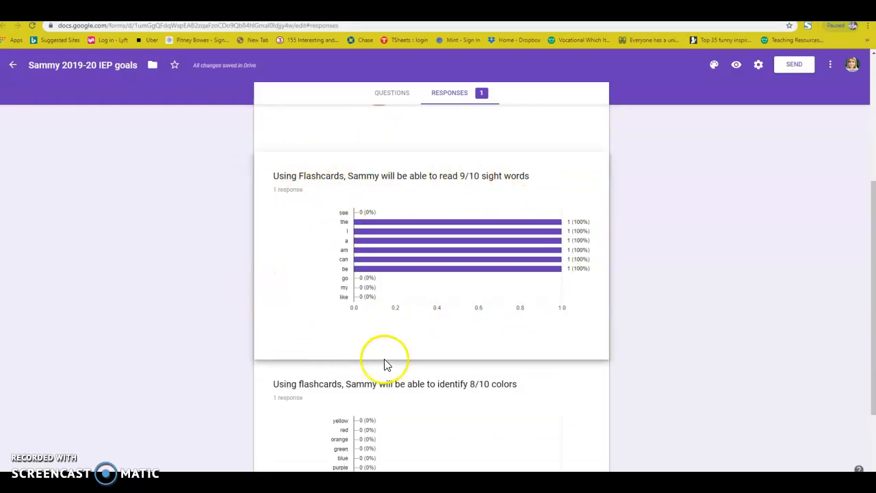
pyautogui.scroll(-3)
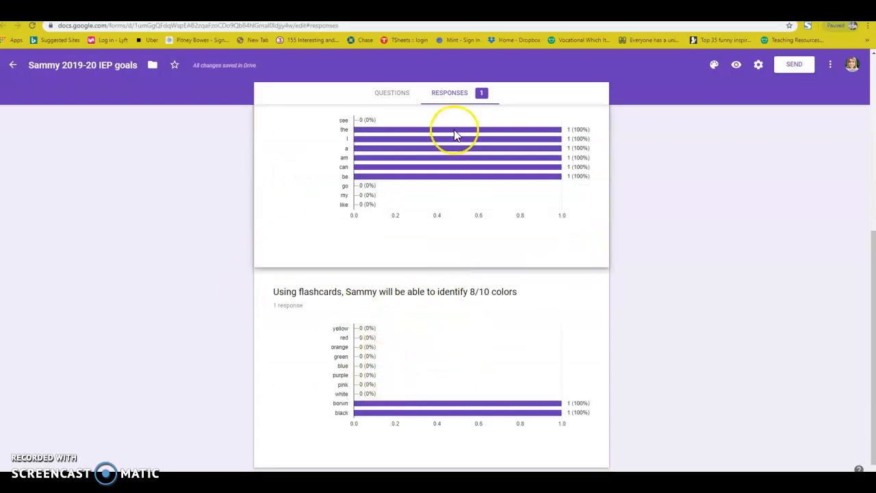
# Step: Describe the sight-words question as 'ELA goal' and start a 'Math' description further down
pyautogui.click(391, 93)
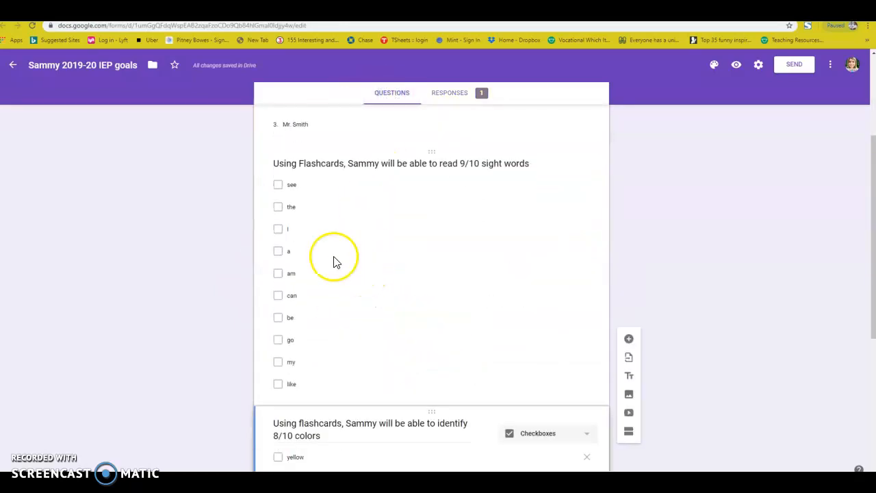
pyautogui.click(400, 163)
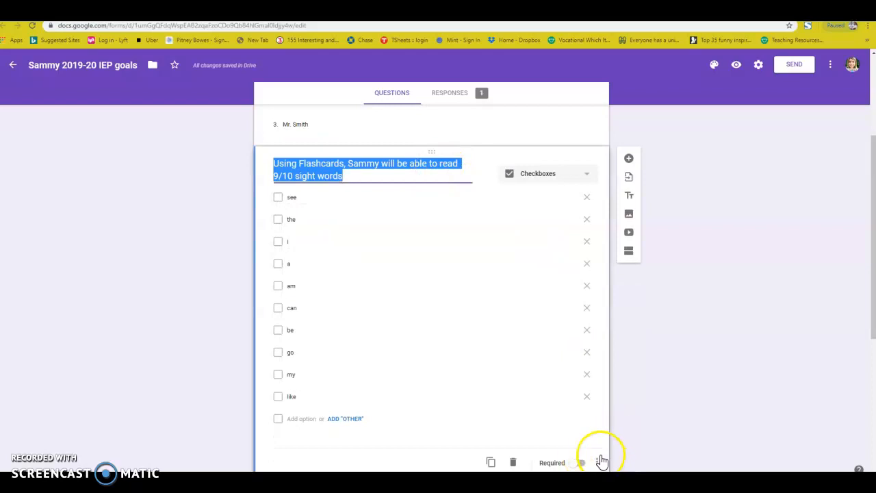
pyautogui.click(595, 463)
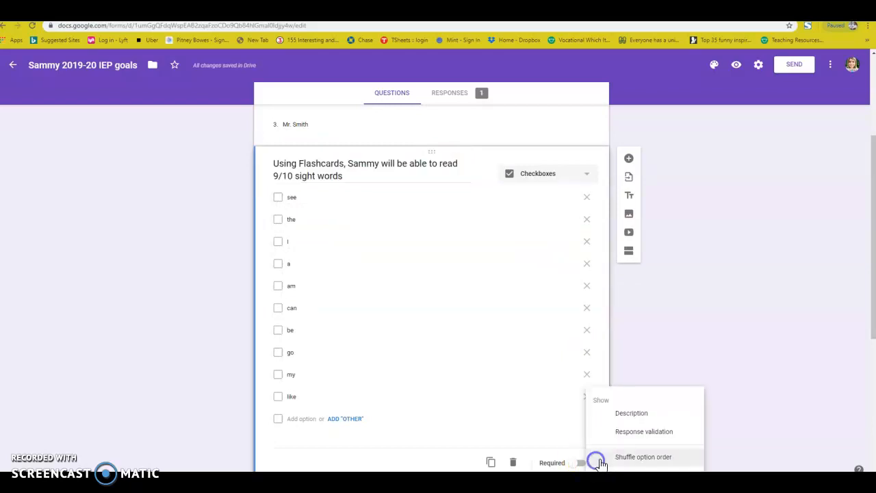
pyautogui.click(631, 414)
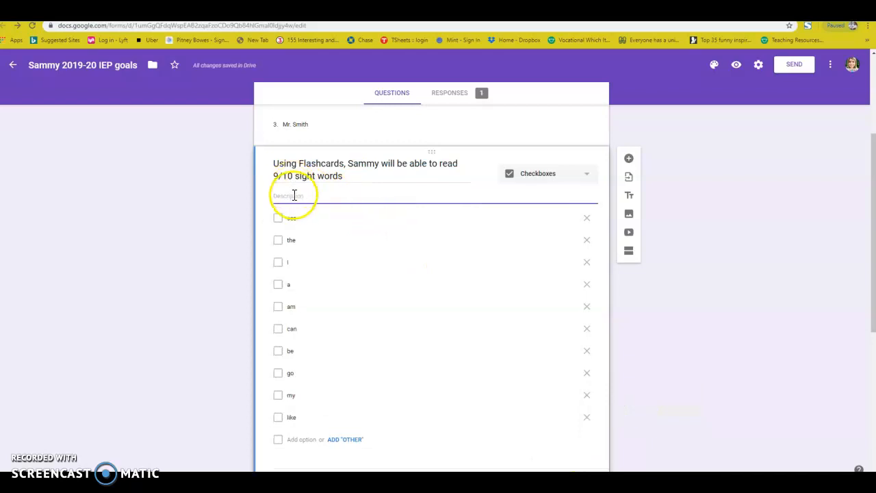
pyautogui.write('ELA')
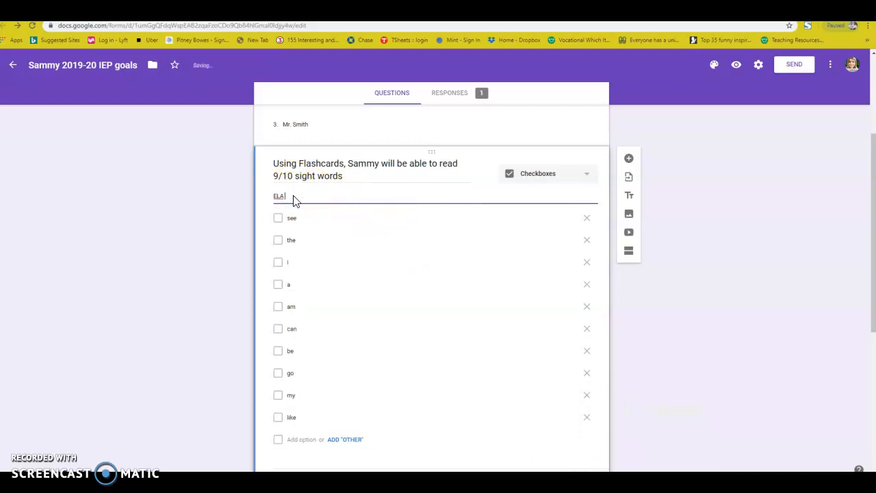
pyautogui.write('goal')
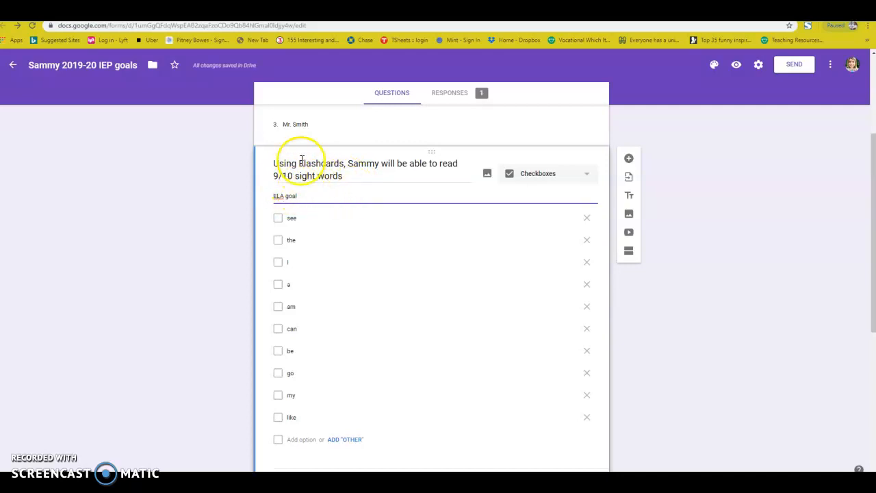
pyautogui.scroll(-3)
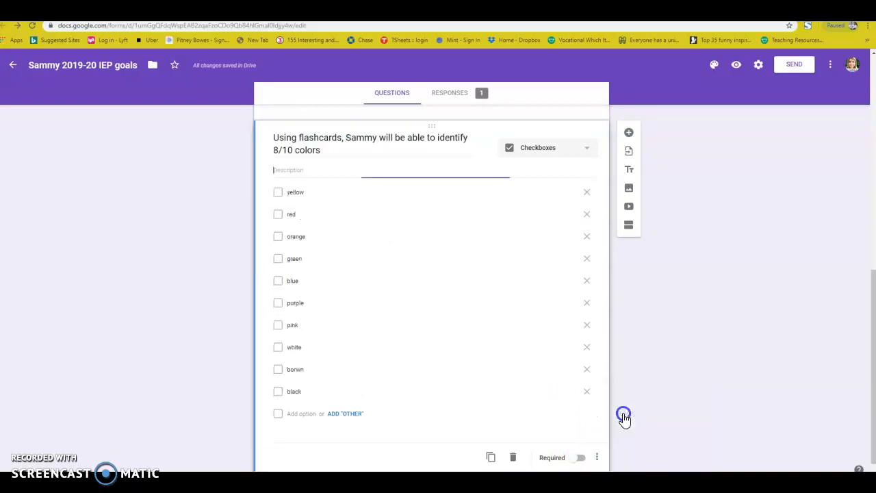
pyautogui.write('Math goals')
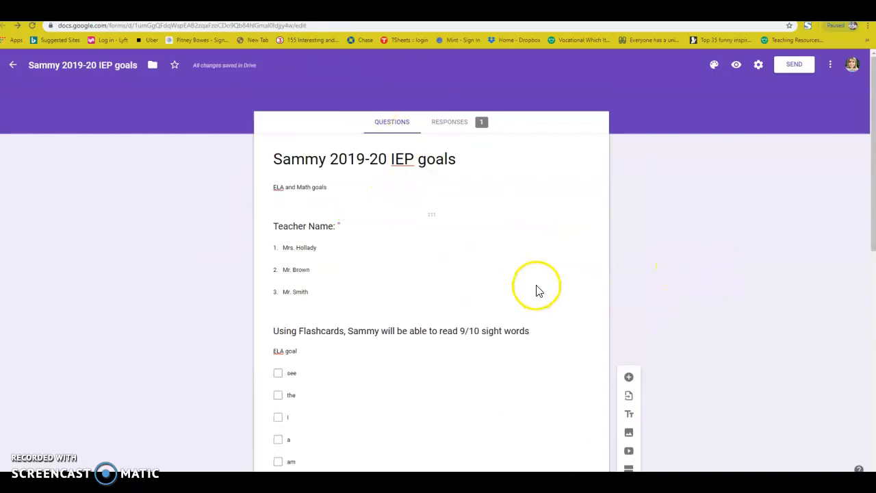
pyautogui.moveTo(466, 304)
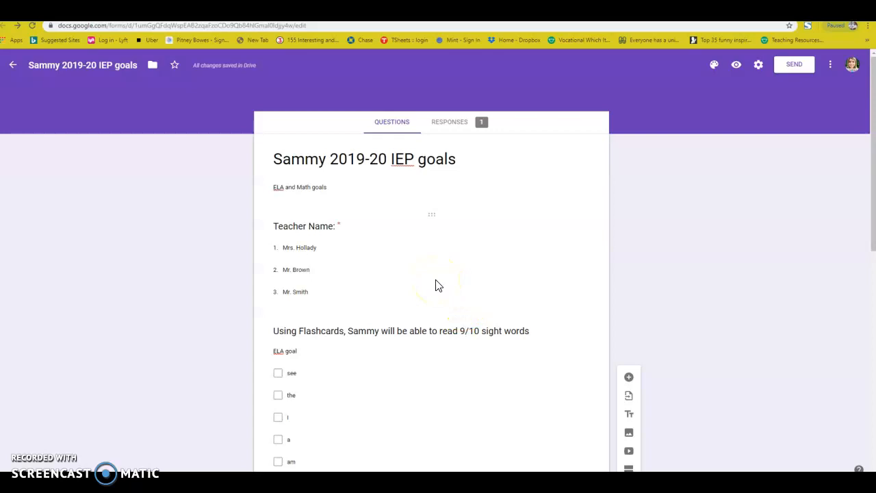
# Step: Insert a Short answer Password question directly under the form header
pyautogui.click(304, 226)
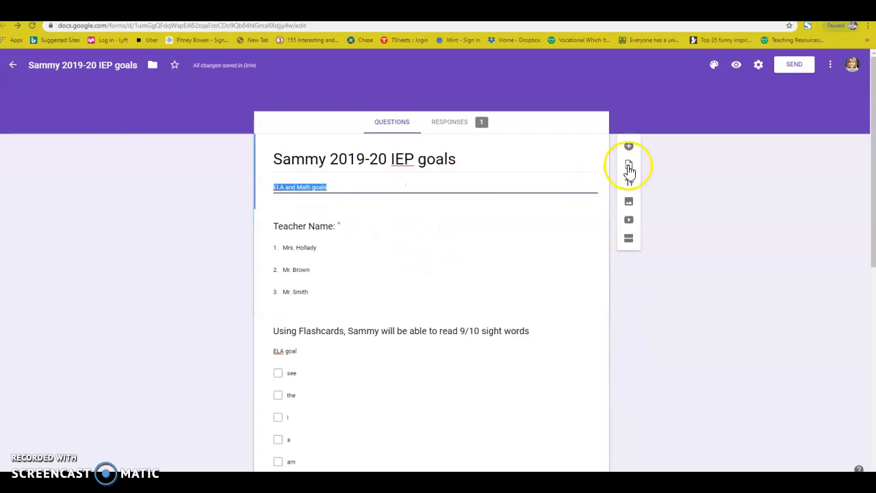
pyautogui.click(628, 146)
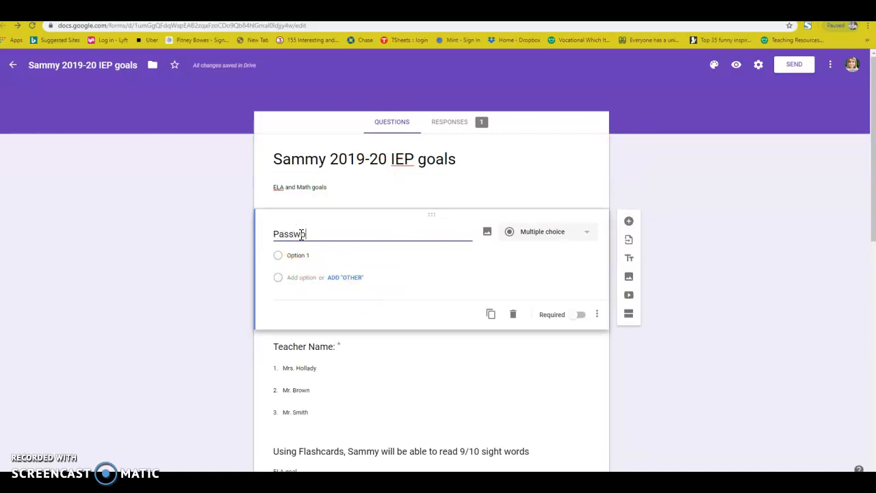
pyautogui.click(539, 232)
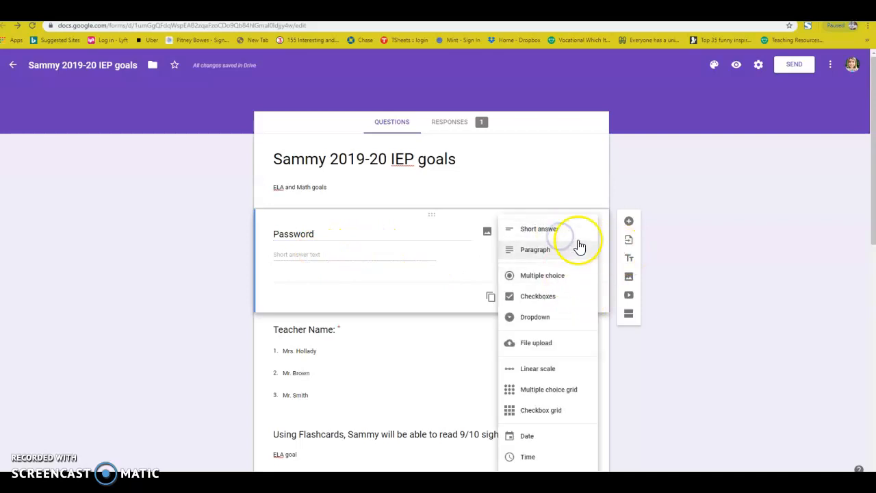
pyautogui.click(597, 296)
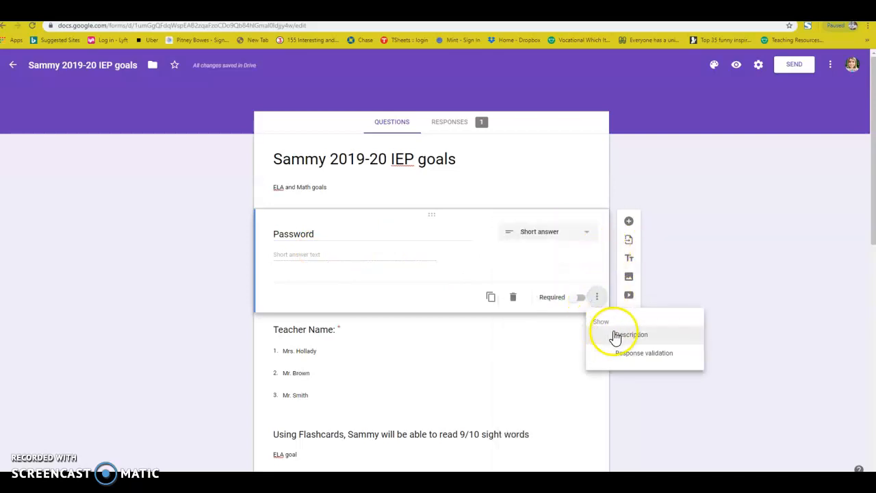
# Step: Enable description and response validation, describing it 'Please enter a password'
pyautogui.click(628, 334)
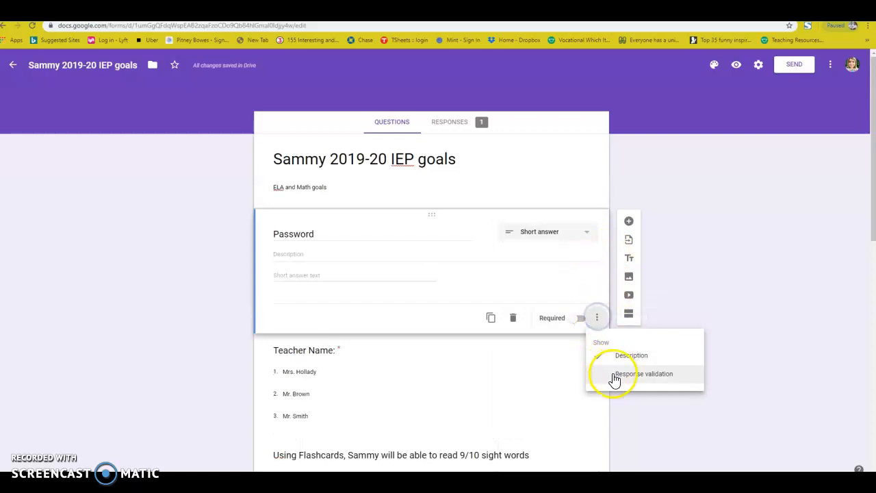
pyautogui.click(630, 355)
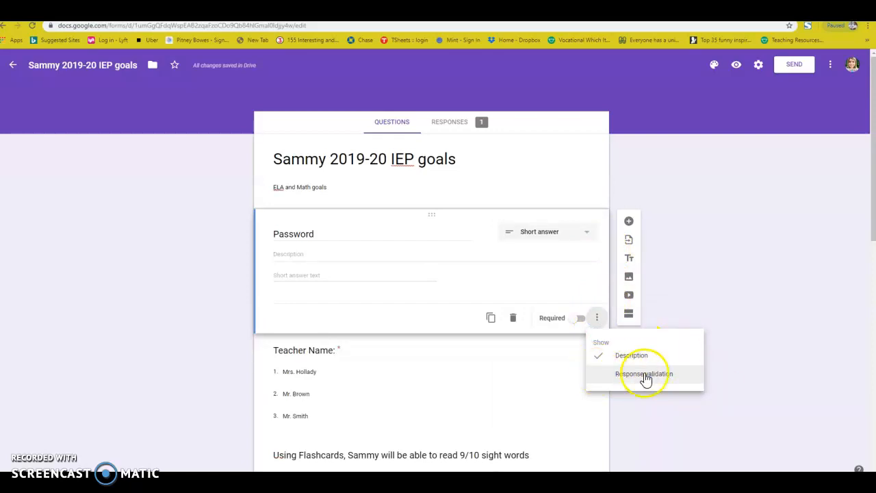
pyautogui.click(644, 374)
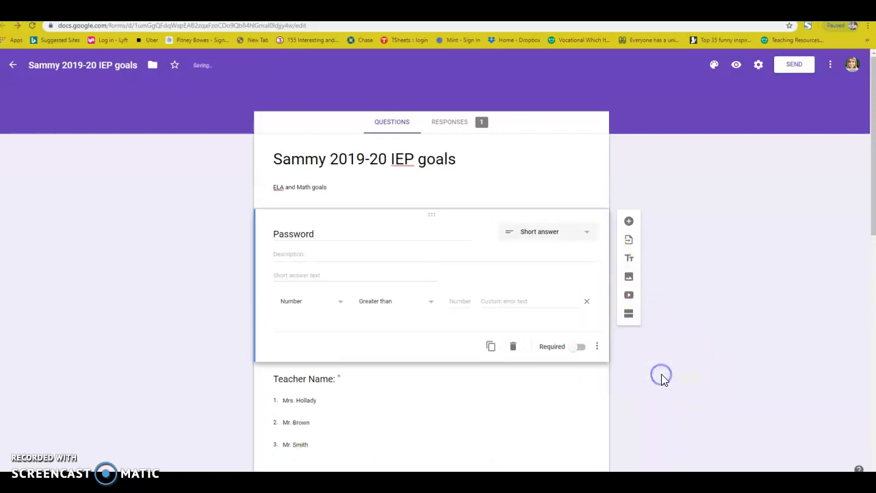
pyautogui.click(287, 253)
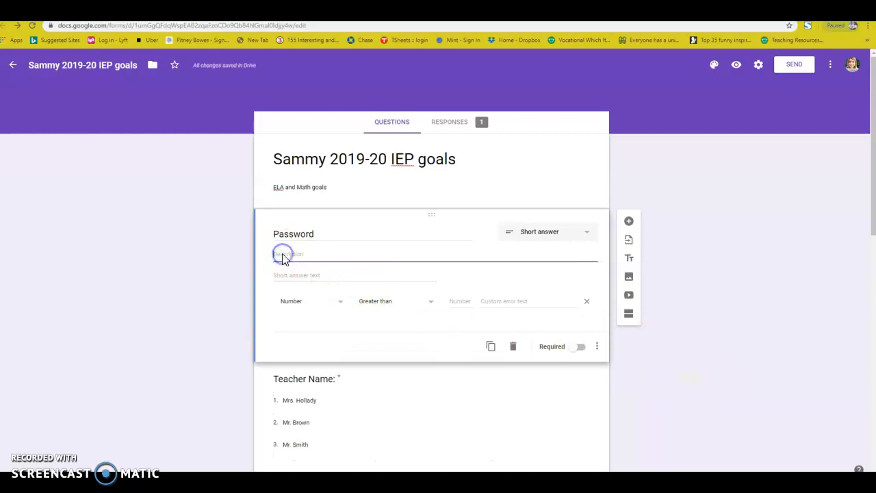
pyautogui.write('Please')
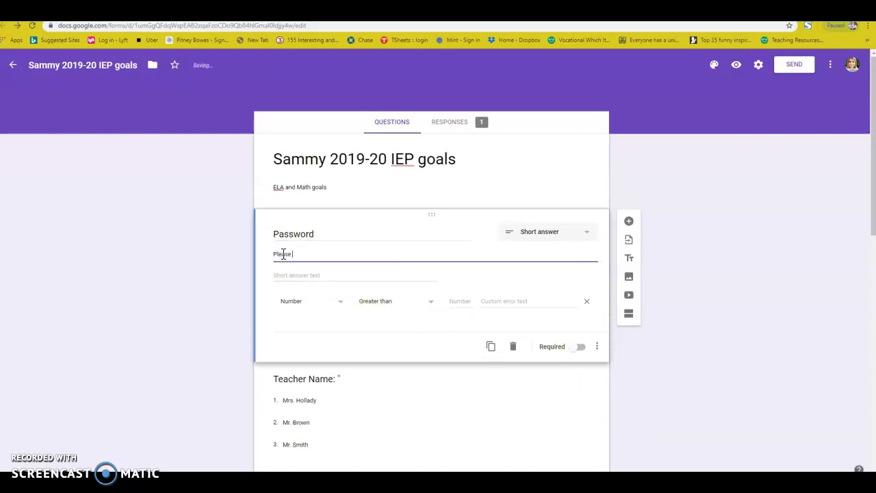
pyautogui.write('enter a pas')
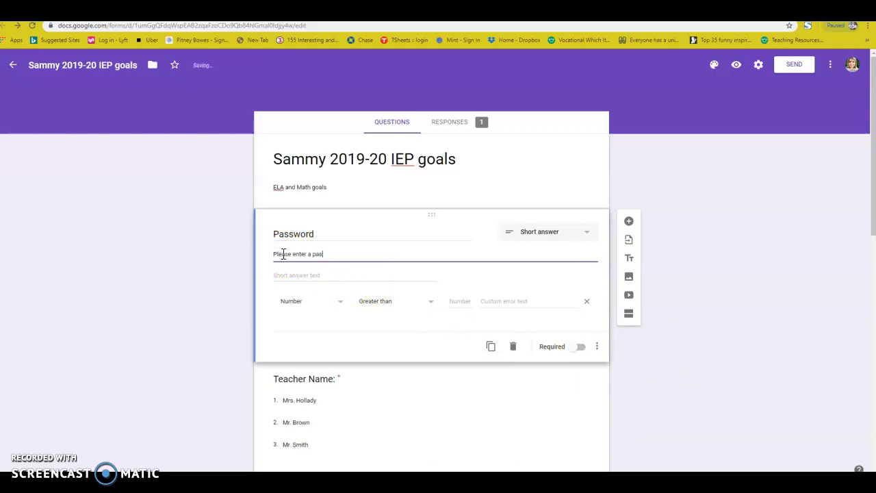
pyautogui.write('sword')
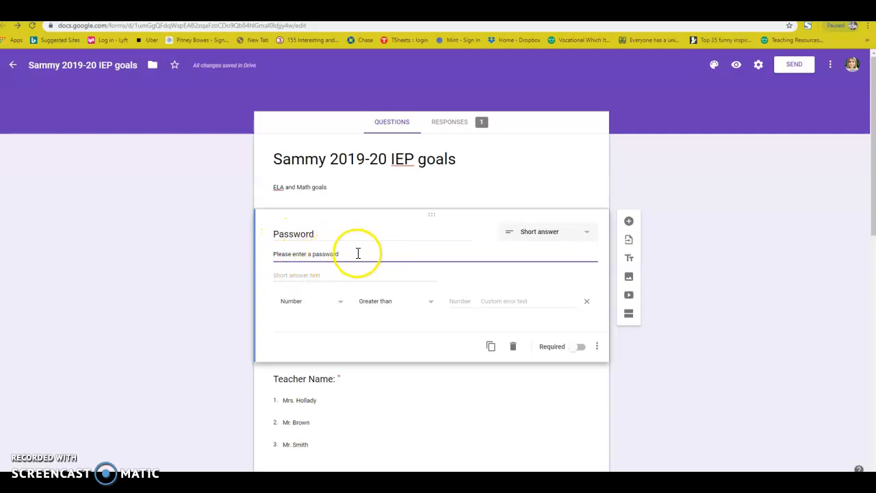
pyautogui.moveTo(336, 307)
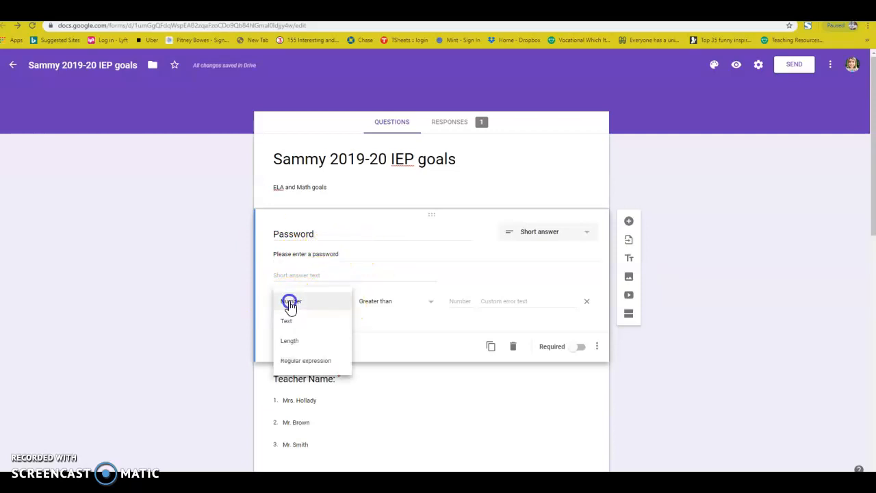
pyautogui.moveTo(296, 361)
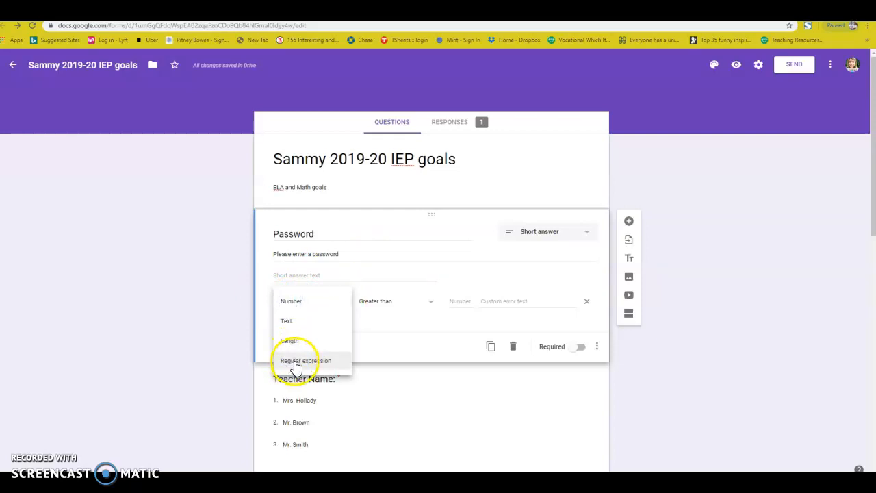
pyautogui.click(307, 361)
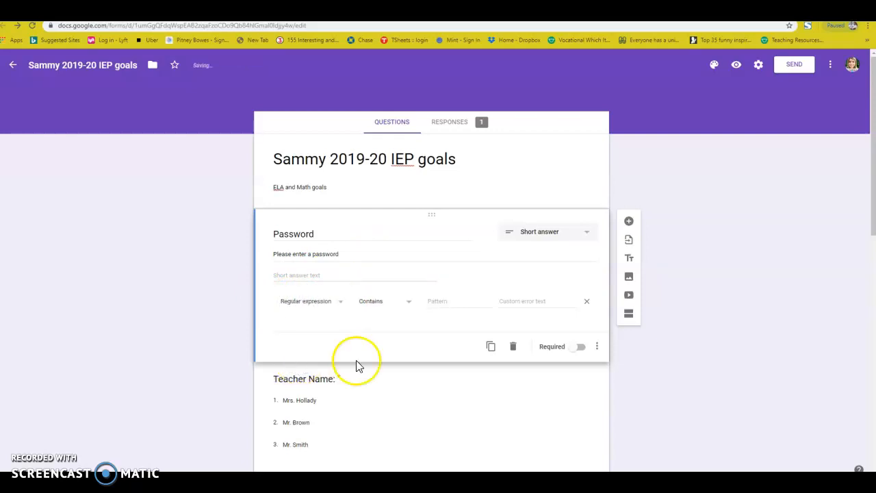
pyautogui.click(307, 301)
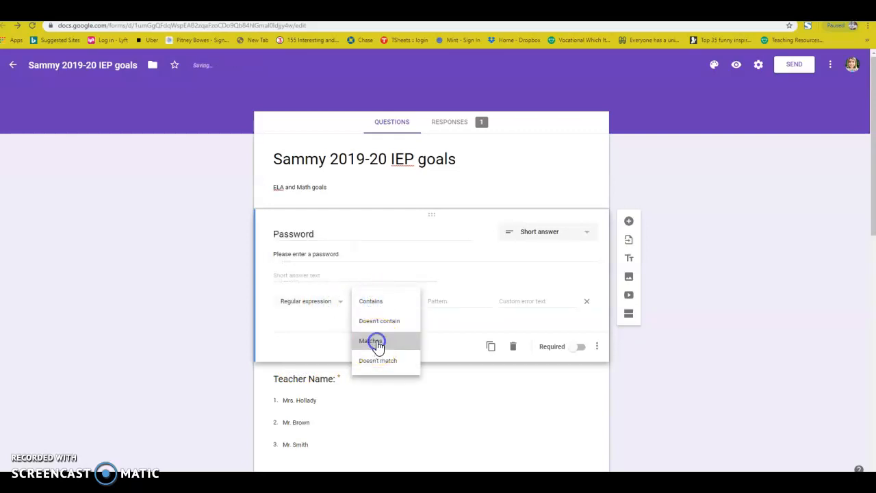
pyautogui.click(372, 341)
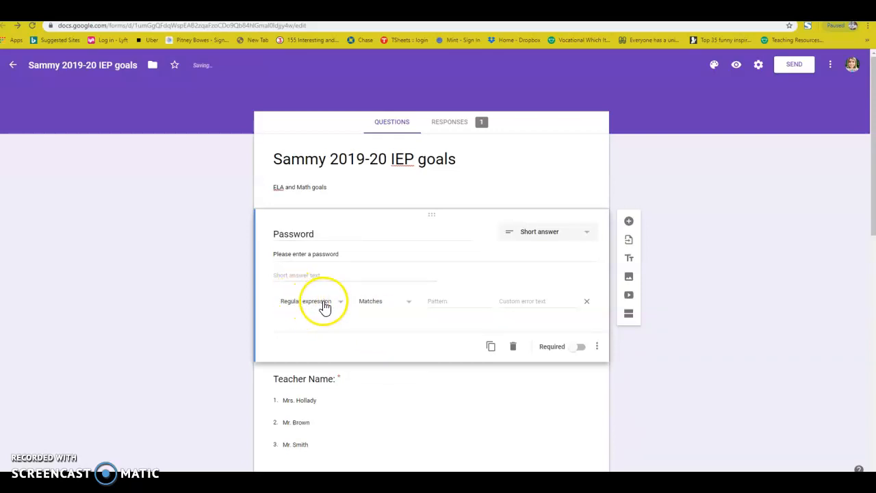
pyautogui.click(459, 301)
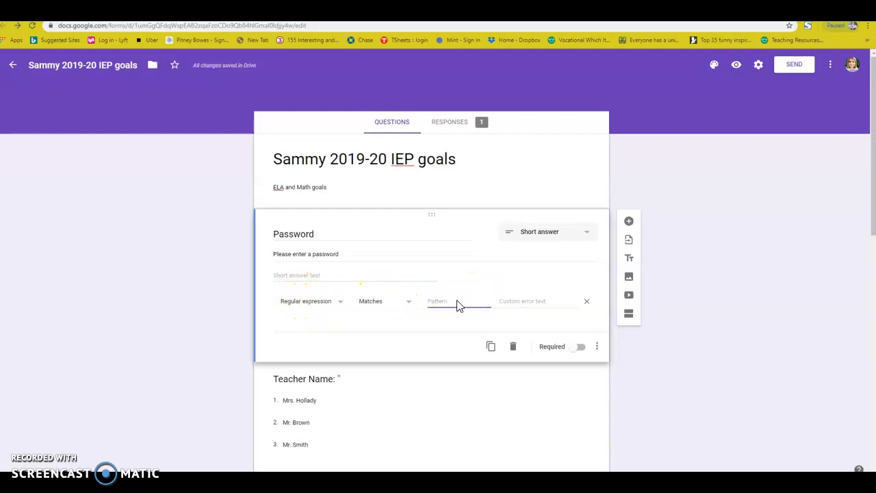
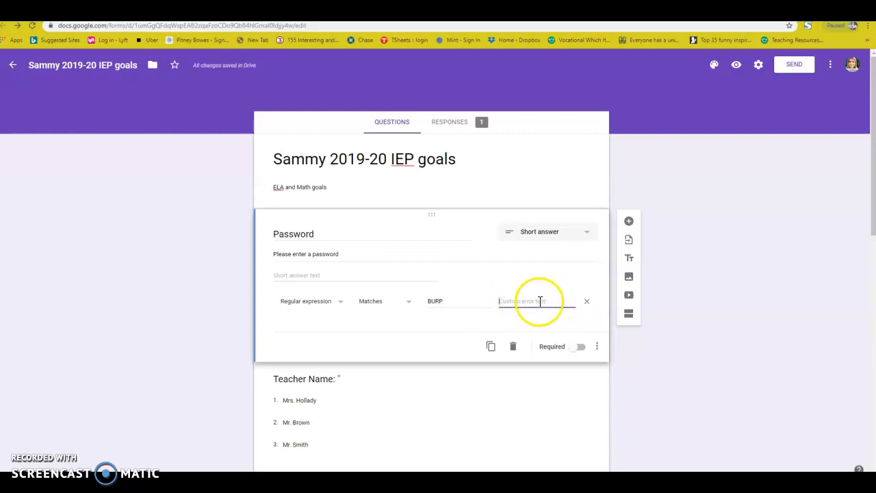
pyautogui.moveTo(457, 313)
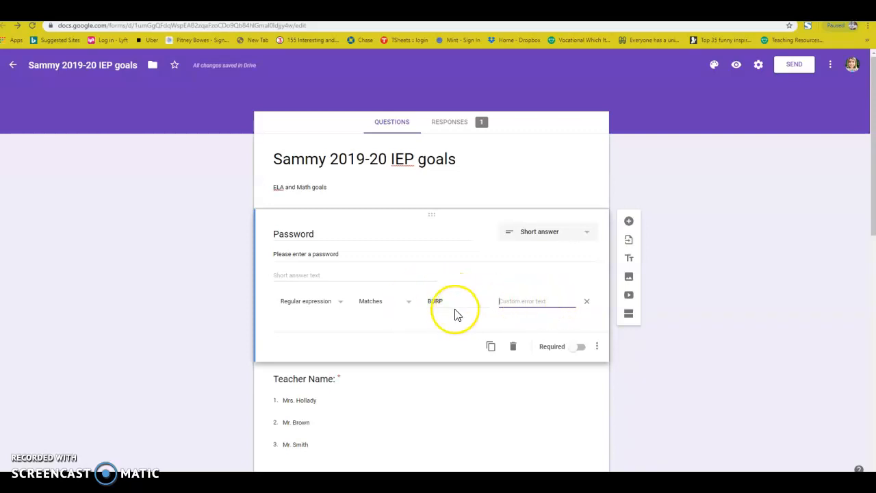
# Step: Set the custom error text to 'incorrect password'
pyautogui.click(537, 302)
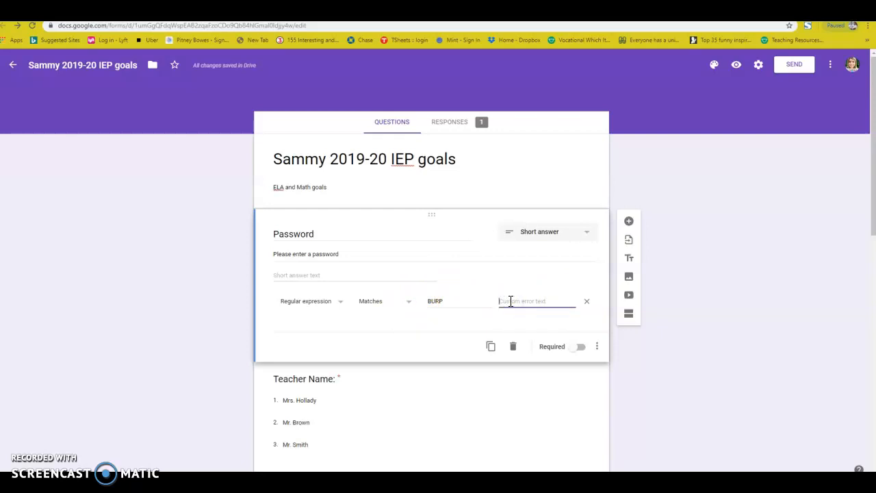
pyautogui.write('incorrect')
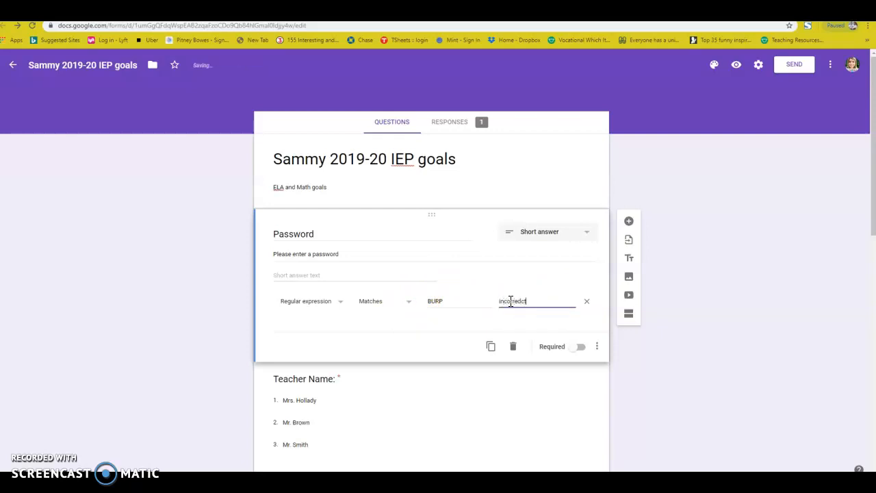
pyautogui.press('Backspace')
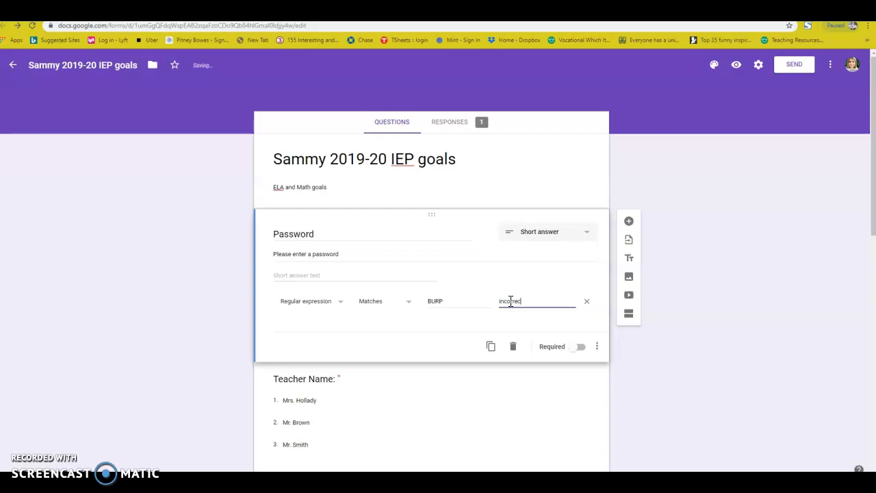
pyautogui.write('pass')
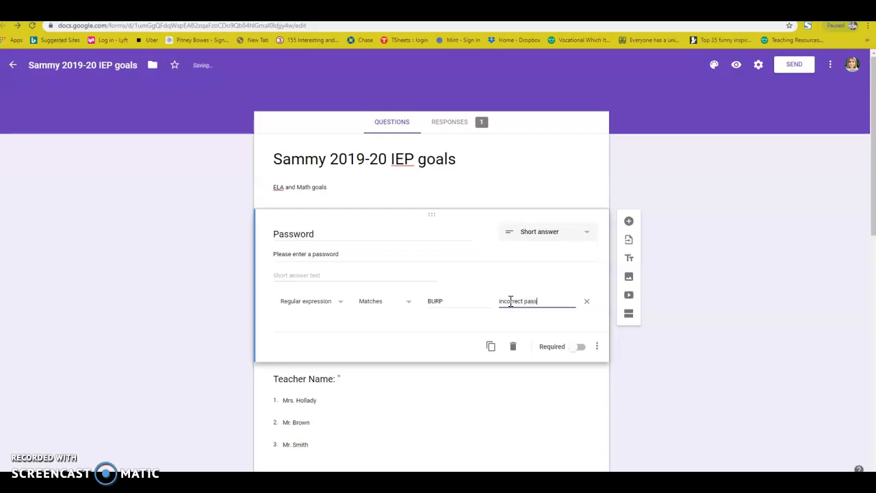
pyautogui.write('word')
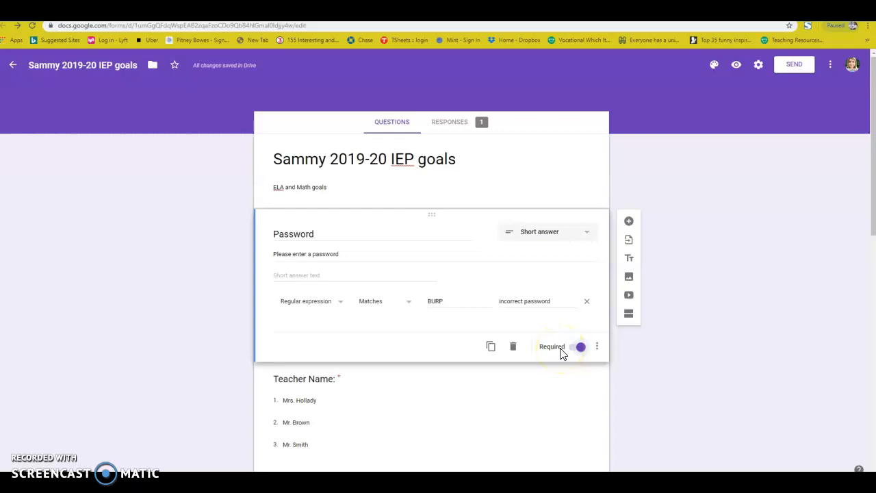
pyautogui.moveTo(629, 313)
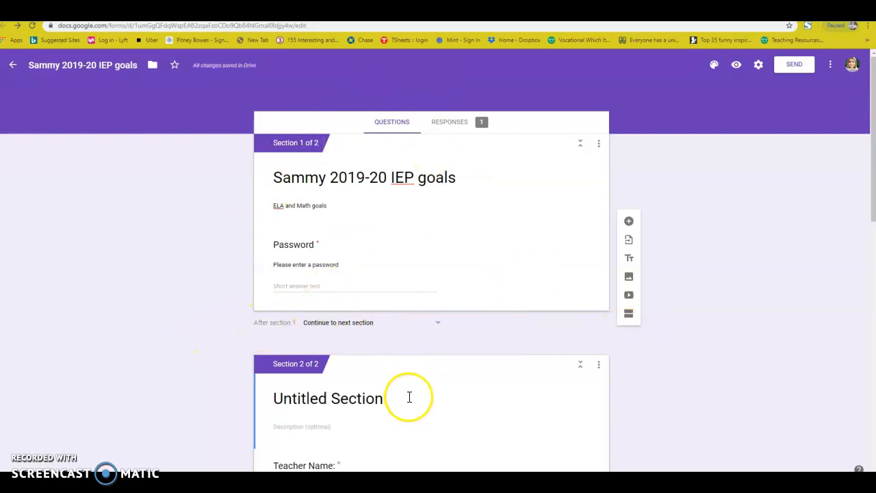
# Step: Title the new second section "Sammy's IEP" after the Password question
pyautogui.scroll(-3)
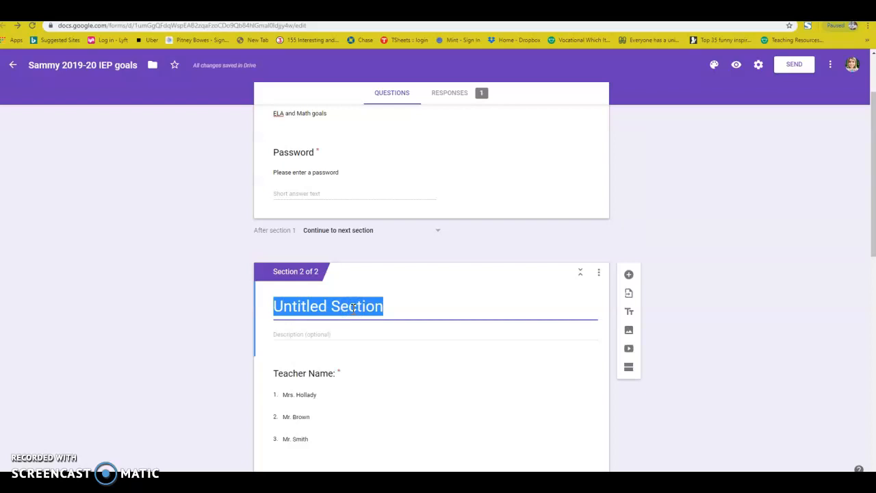
pyautogui.write("Sammy's")
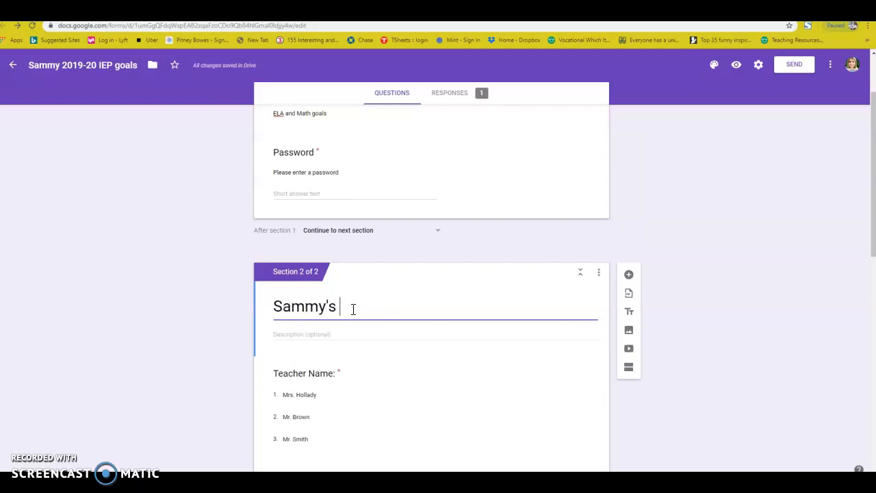
pyautogui.write('IEP')
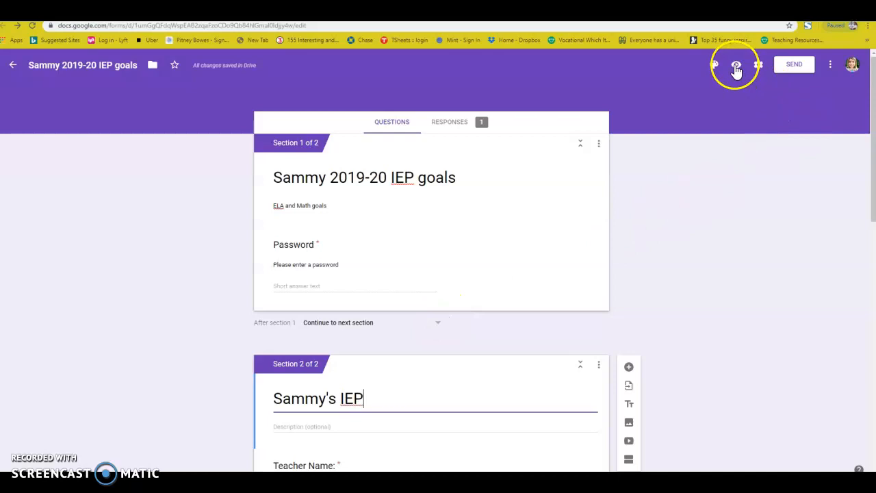
pyautogui.click(736, 65)
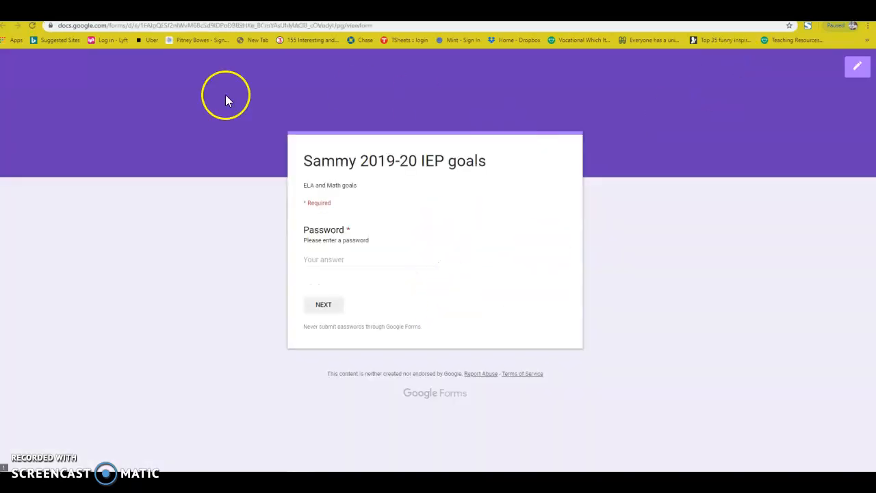
pyautogui.moveTo(414, 195)
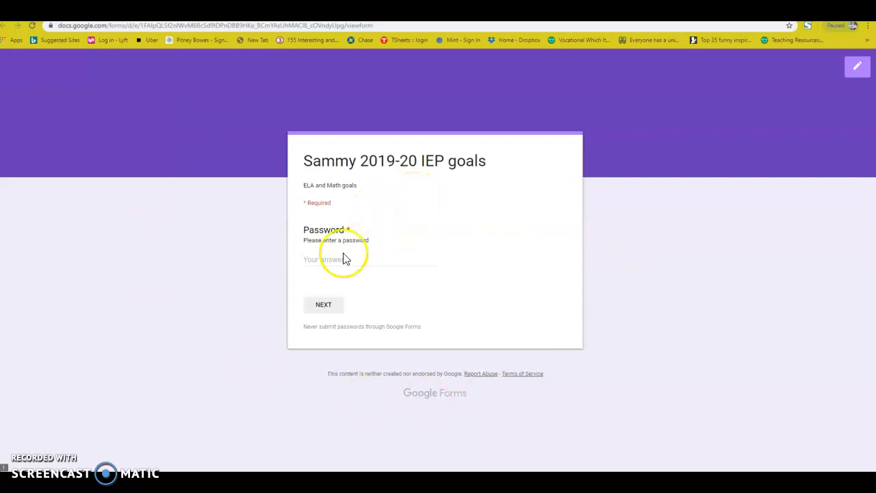
pyautogui.click(342, 260)
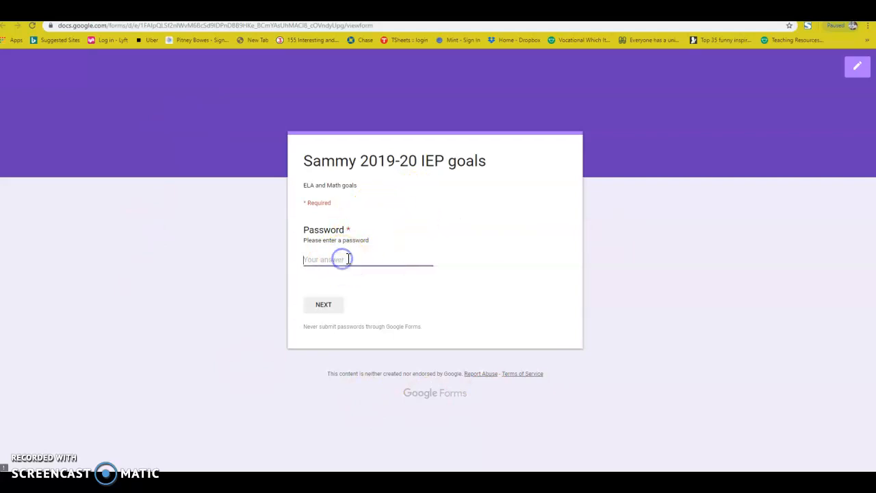
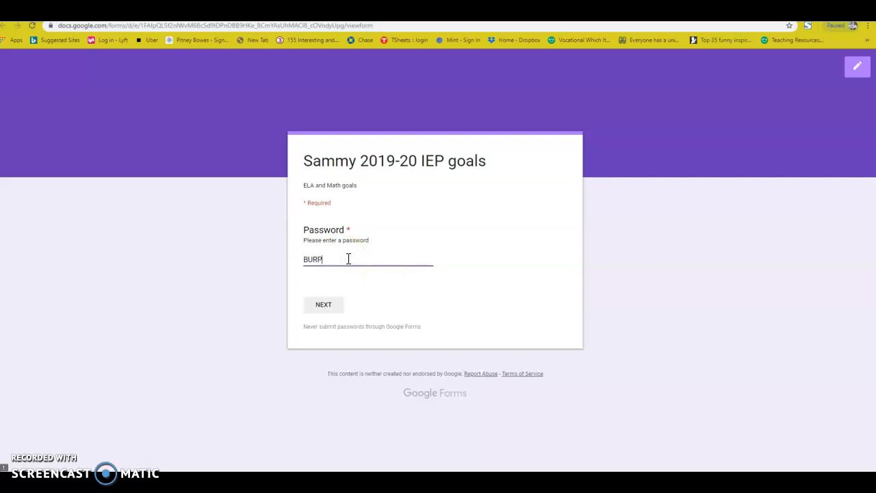
pyautogui.click(323, 304)
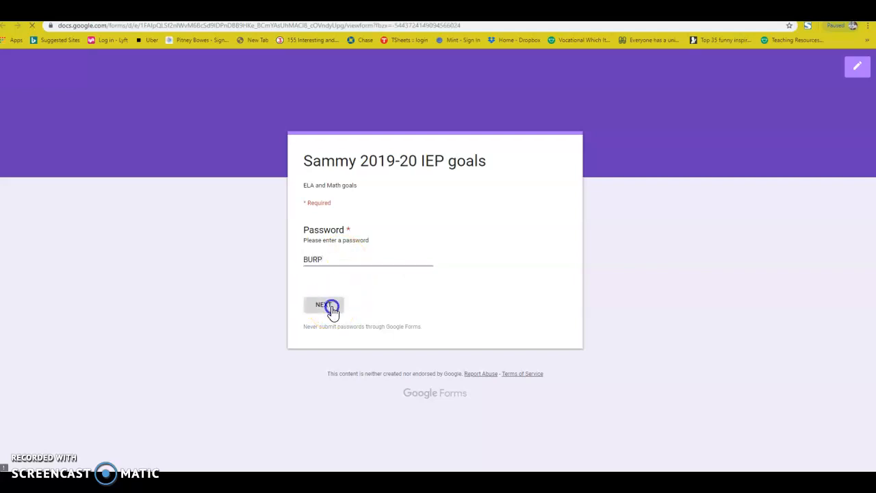
pyautogui.click(323, 303)
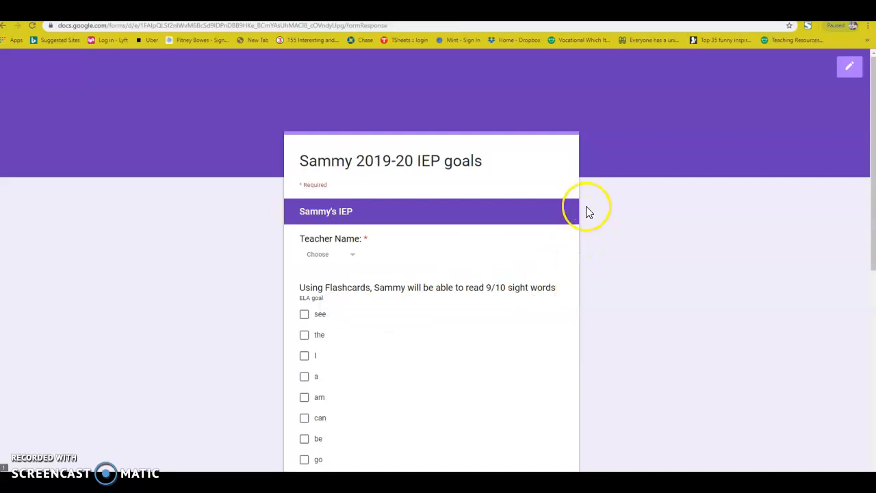
pyautogui.scroll(-3)
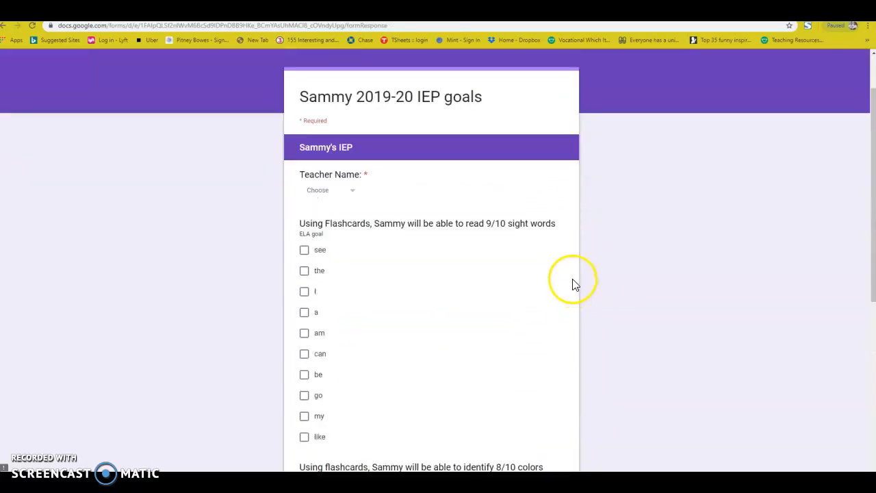
pyautogui.scroll(3)
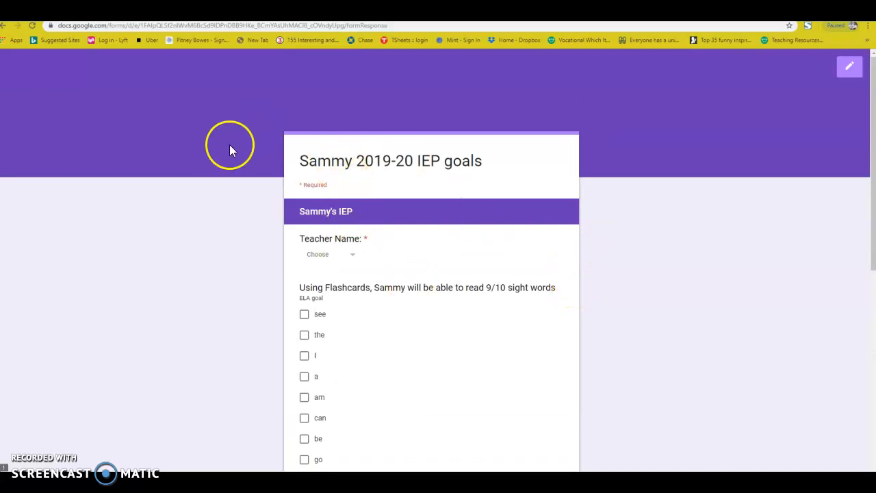
pyautogui.moveTo(588, 103)
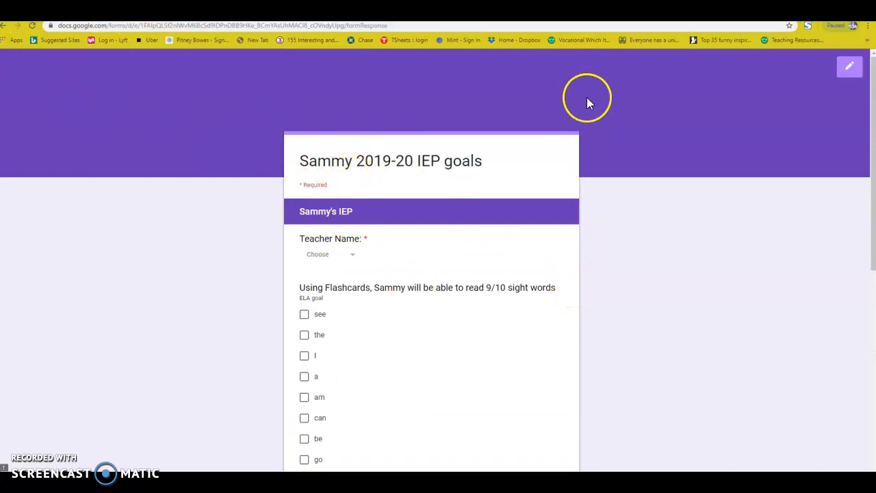
pyautogui.moveTo(629, 61)
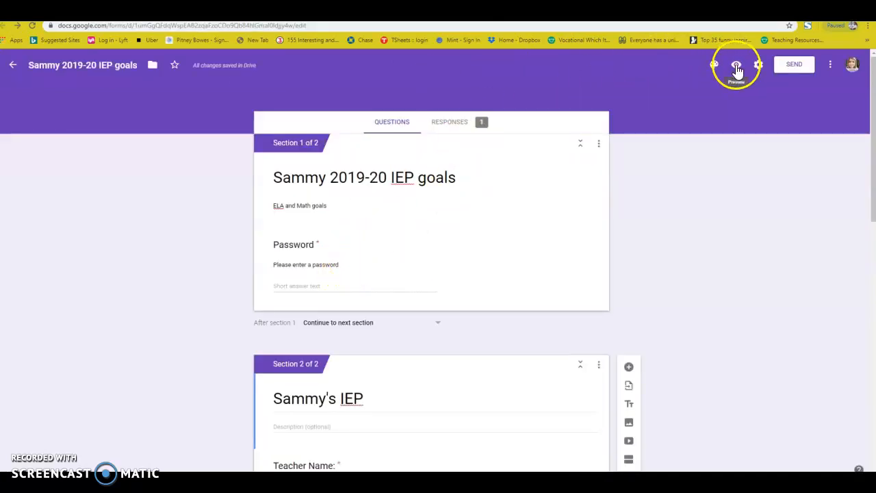
# Step: Reopen the form preview on a fresh, empty Password page
pyautogui.click(736, 64)
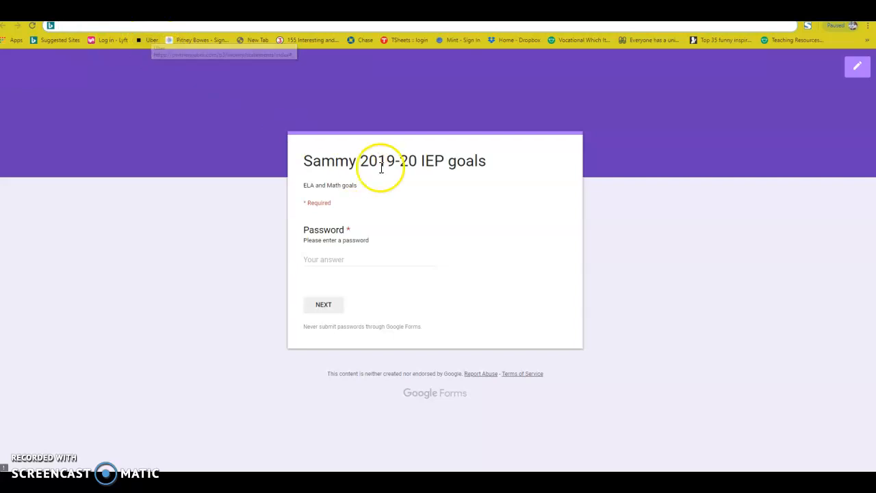
pyautogui.moveTo(599, 77)
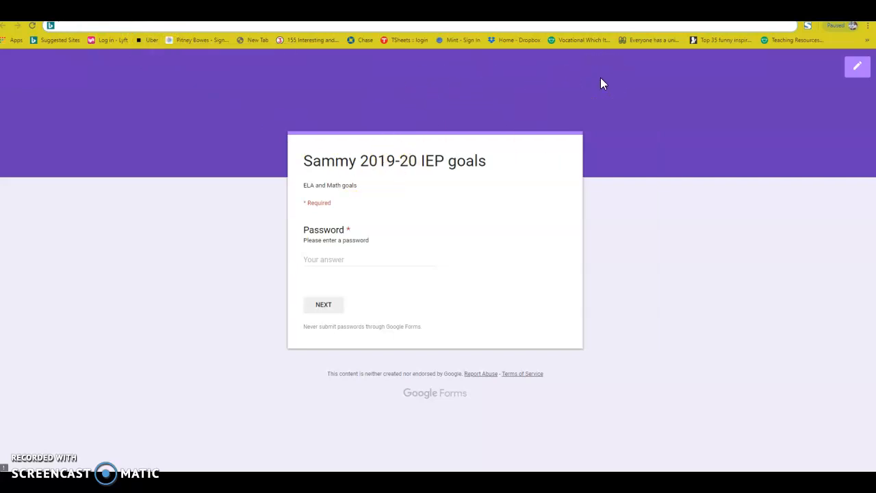
pyautogui.moveTo(609, 81)
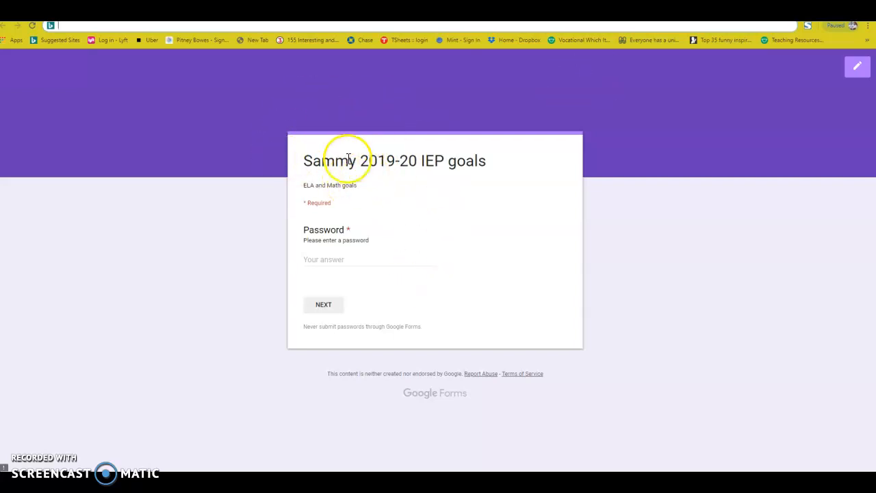
pyautogui.moveTo(354, 178)
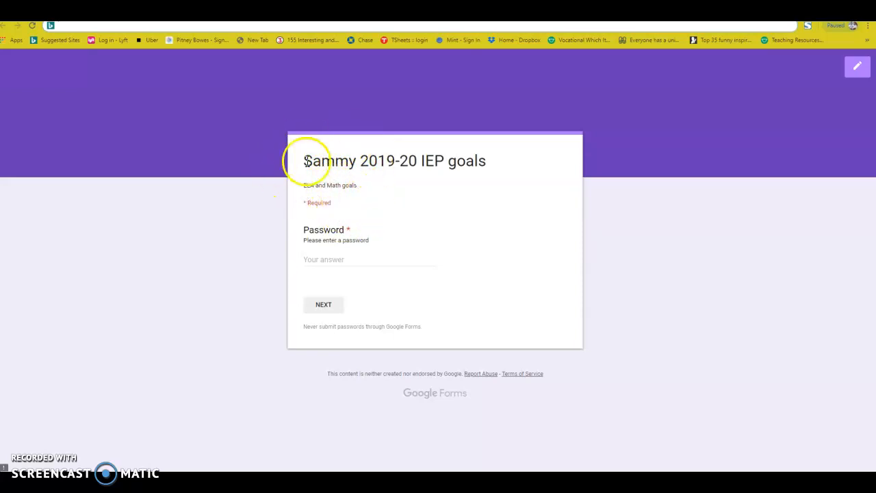
pyautogui.moveTo(312, 345)
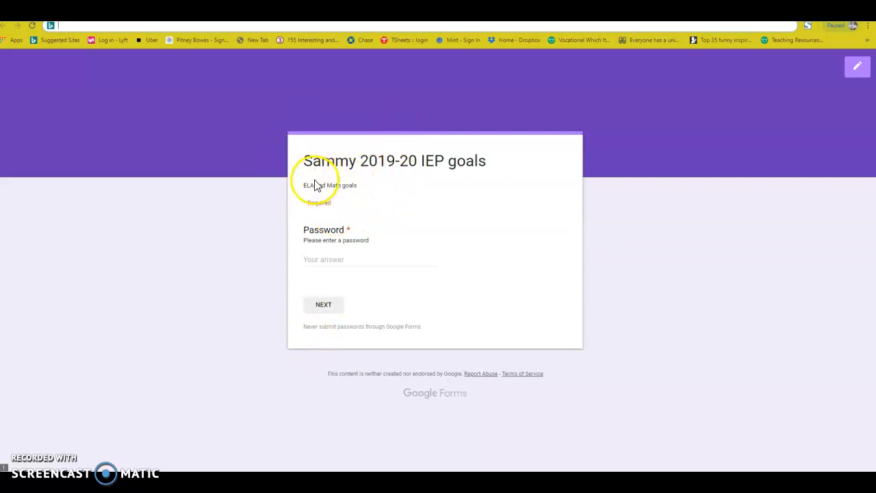
pyautogui.moveTo(230, 157)
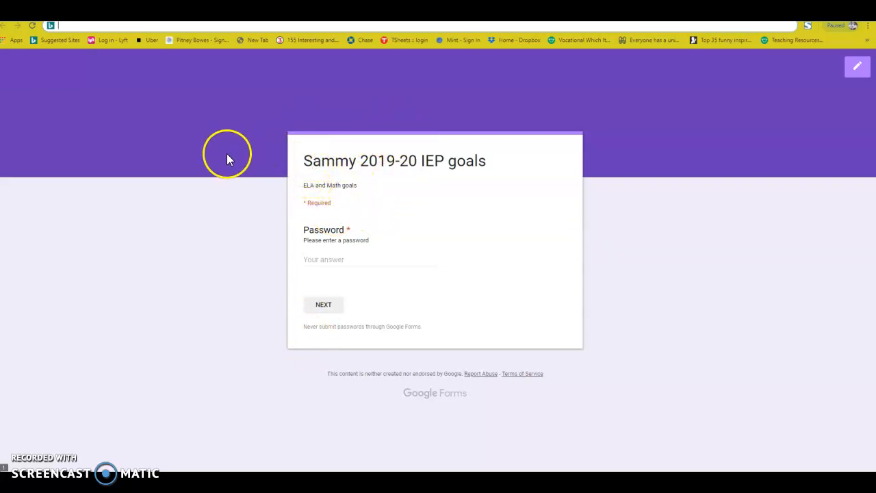
pyautogui.moveTo(173, 246)
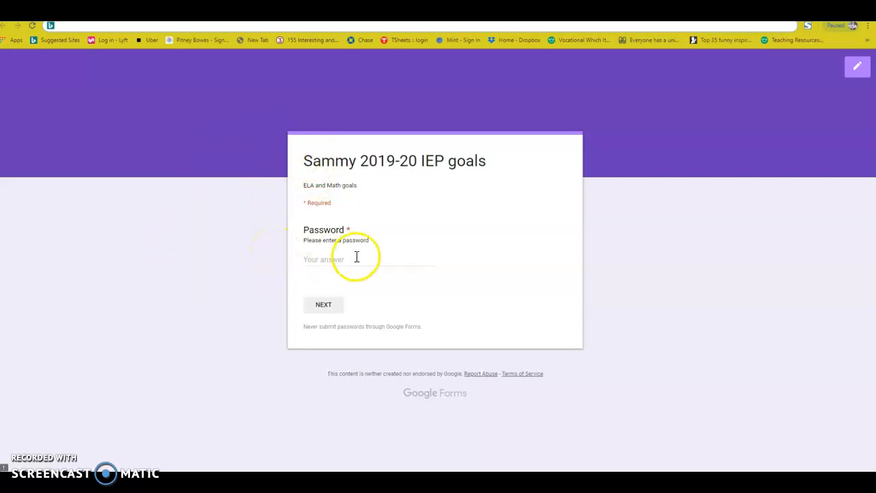
pyautogui.moveTo(427, 276)
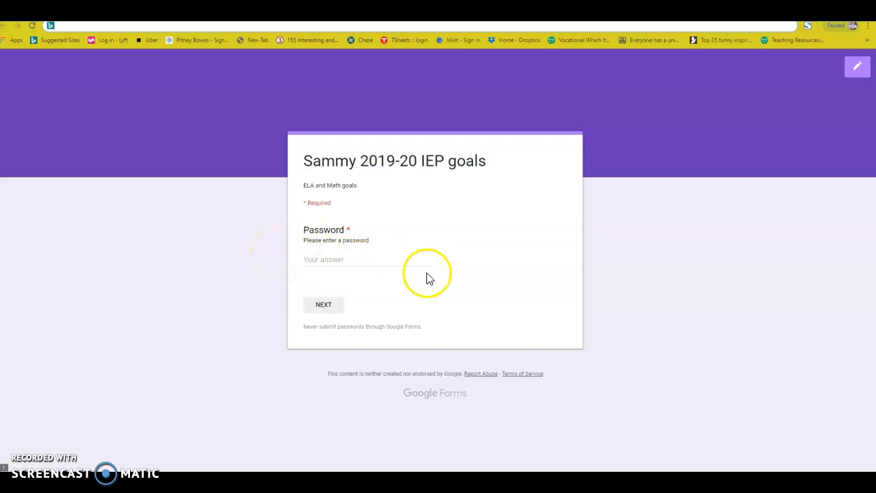